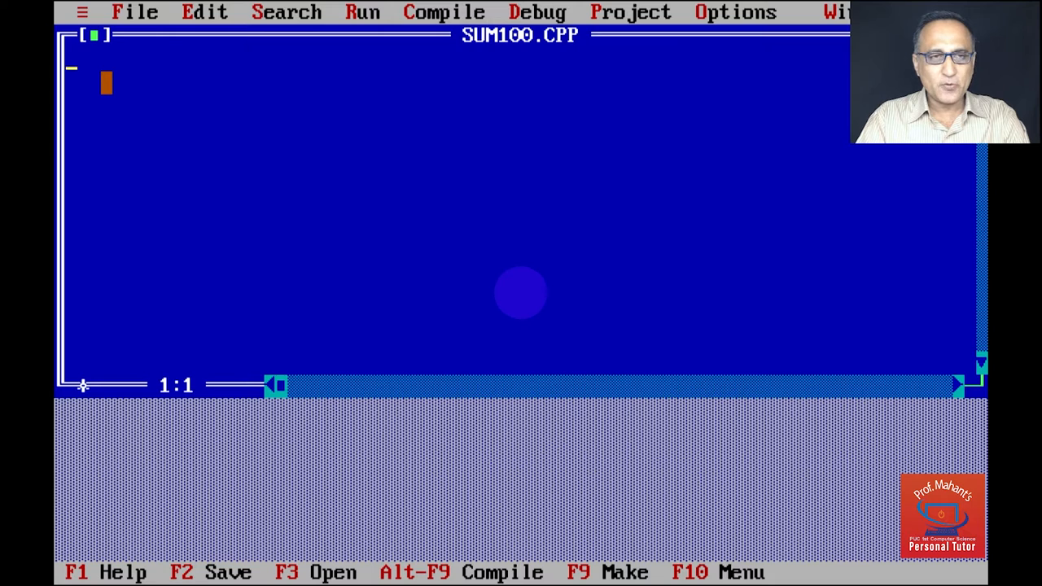
Add '#include <iostream.h>' and '#include <conio.h>' at the top of SUM100.CPP
type("#in")
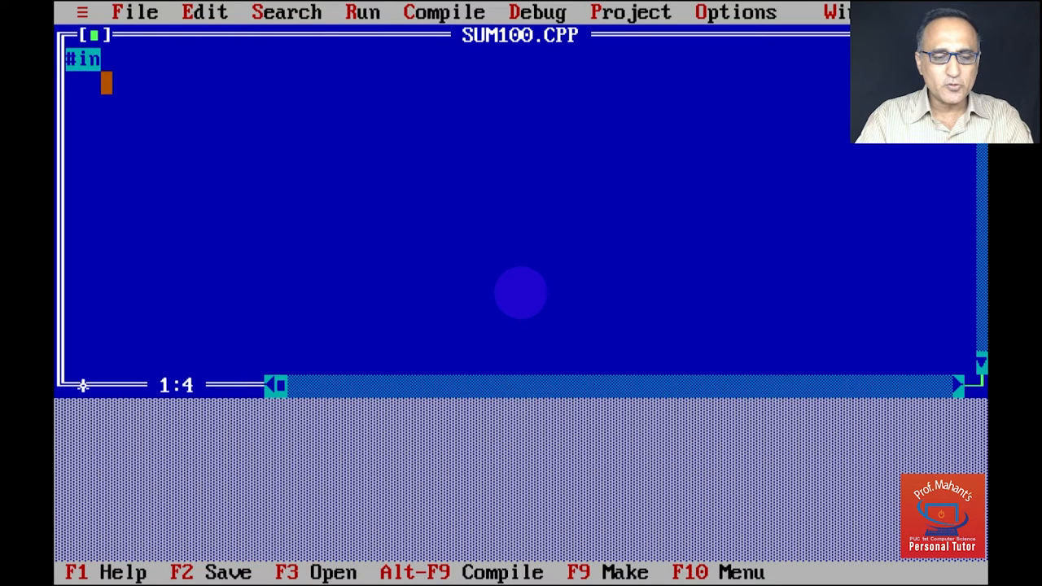
type("clude")
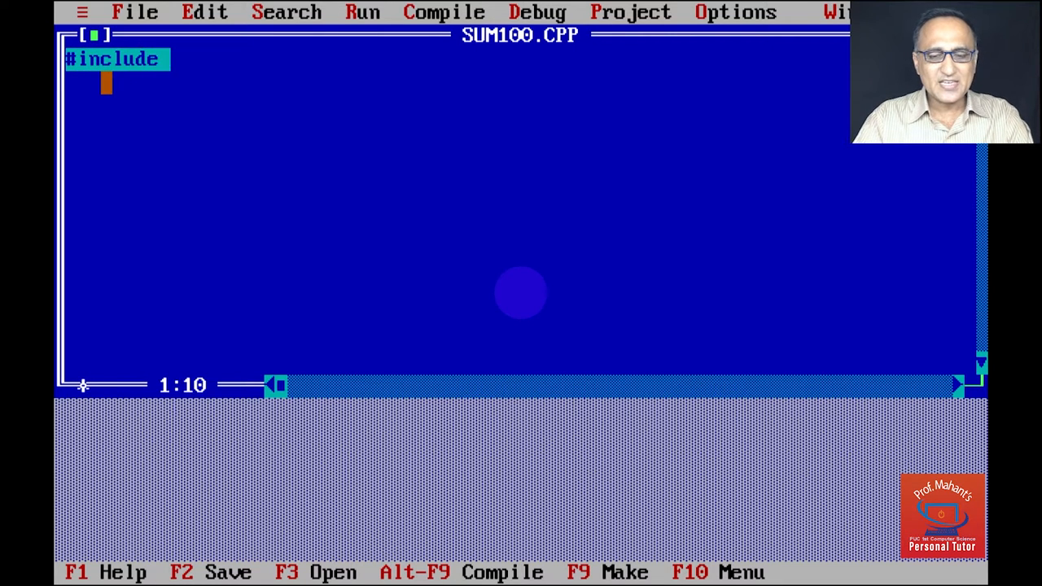
type("<io")
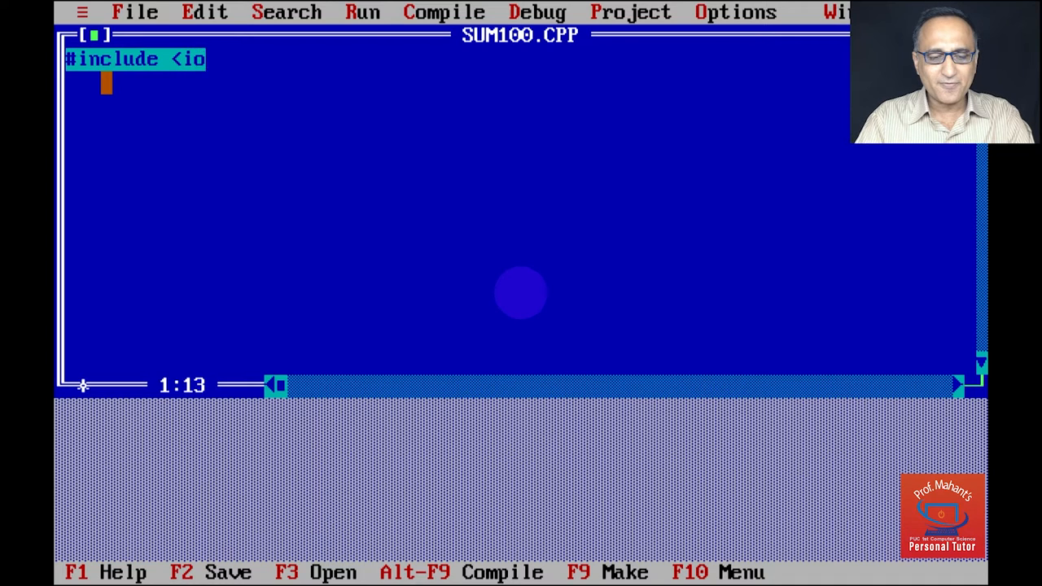
type("stream.h>")
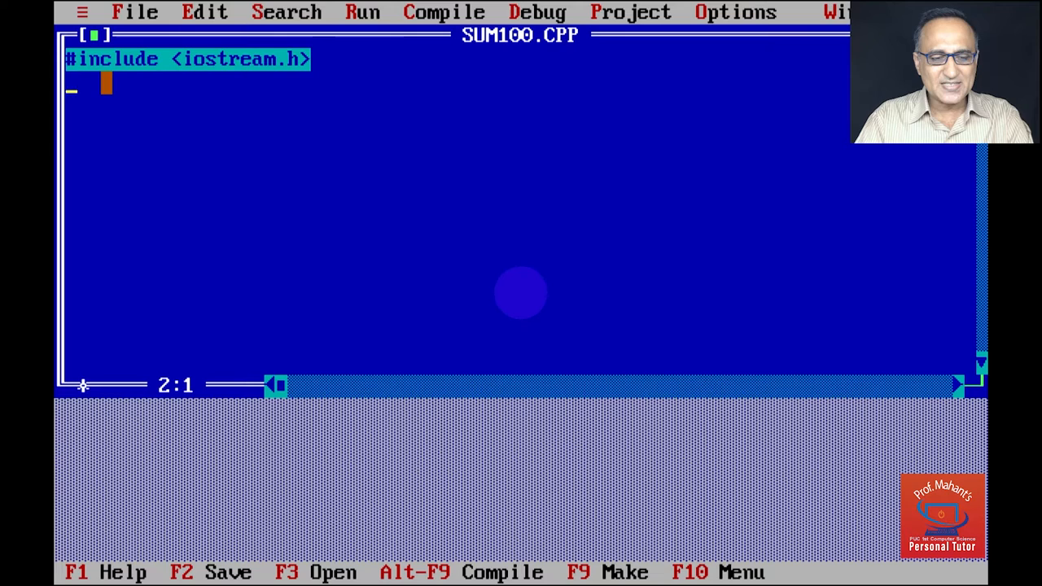
type("#incl")
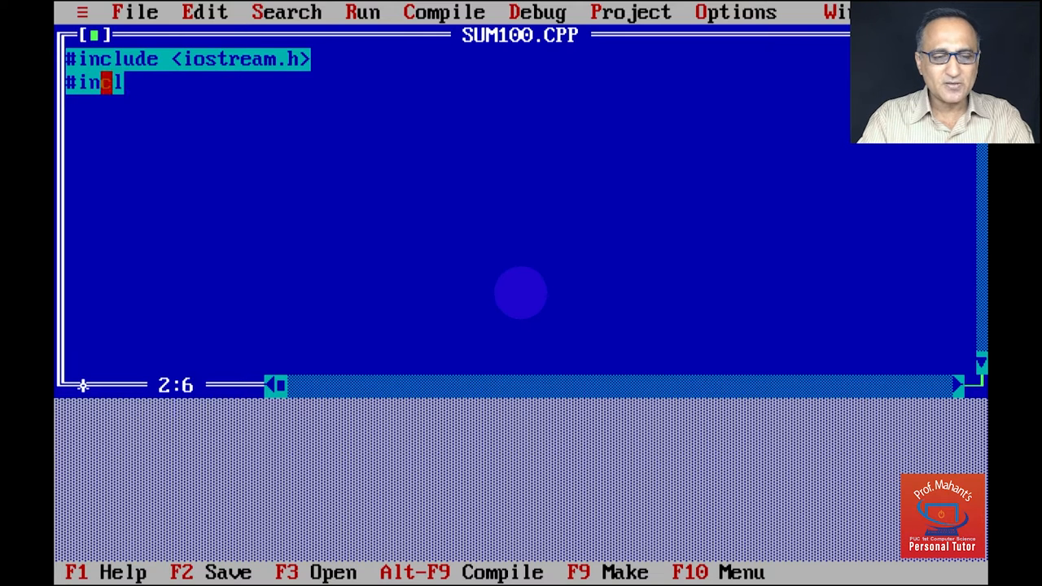
type("lude <")
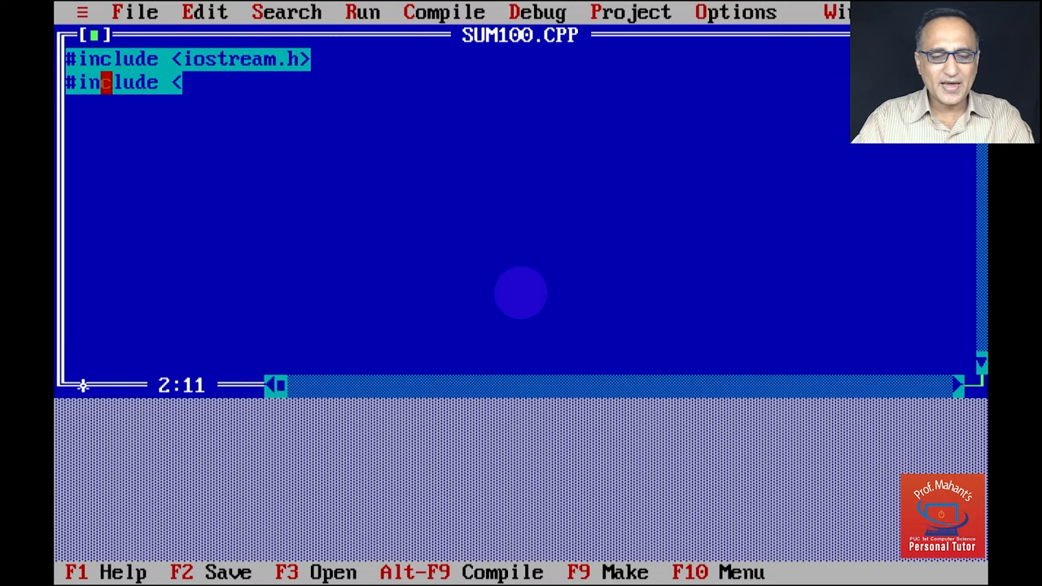
type("conio")
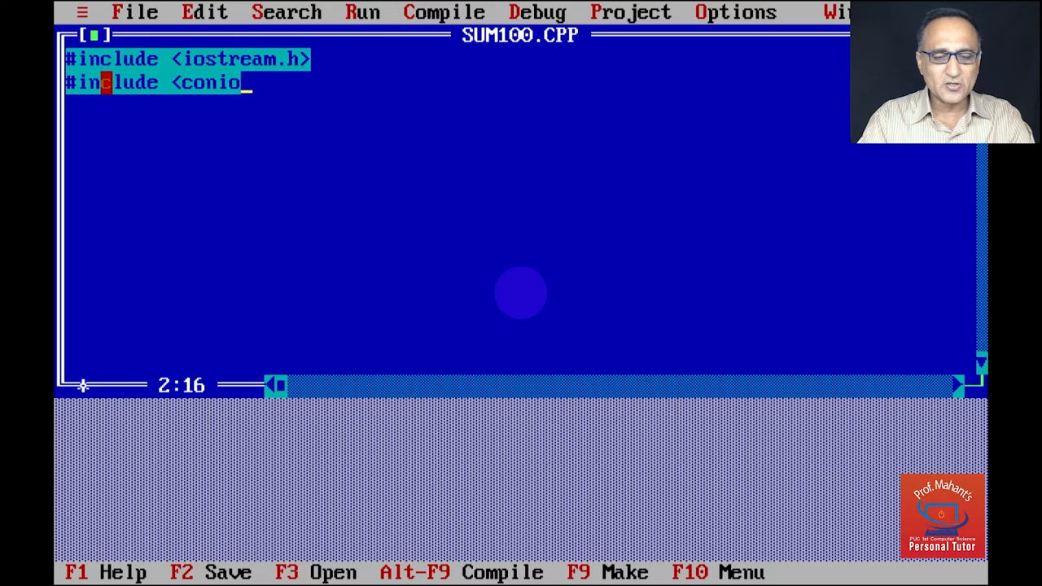
type(".h")
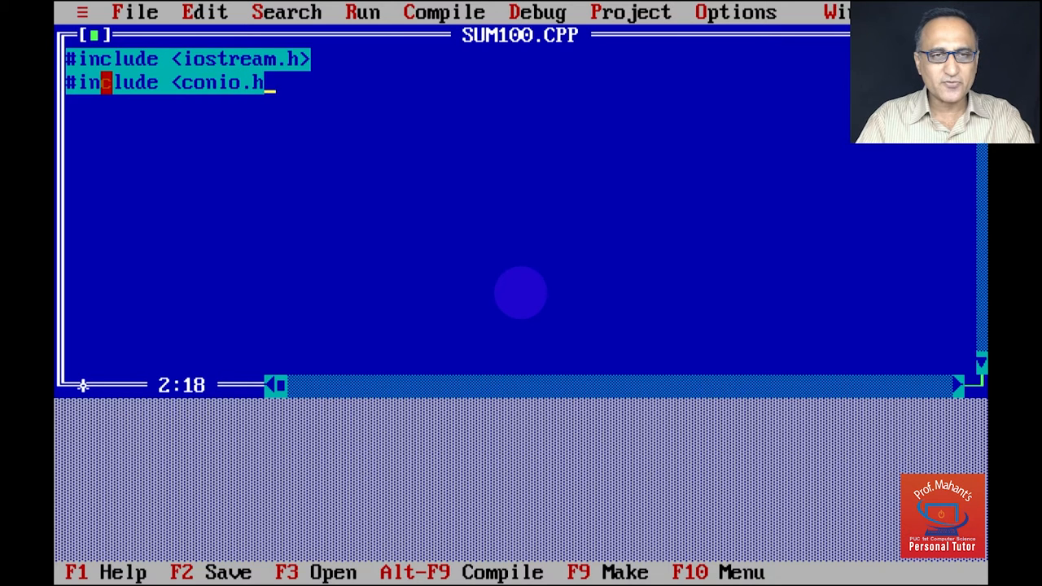
type(">")
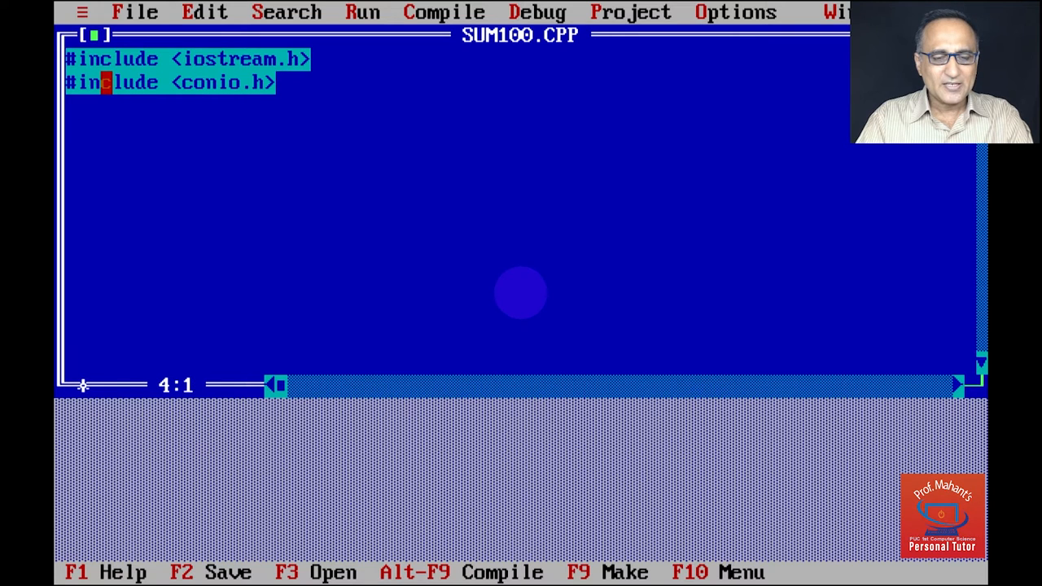
Write 'int main ()' with an opening brace and declare 'int a, b, sum ;'
type("int")
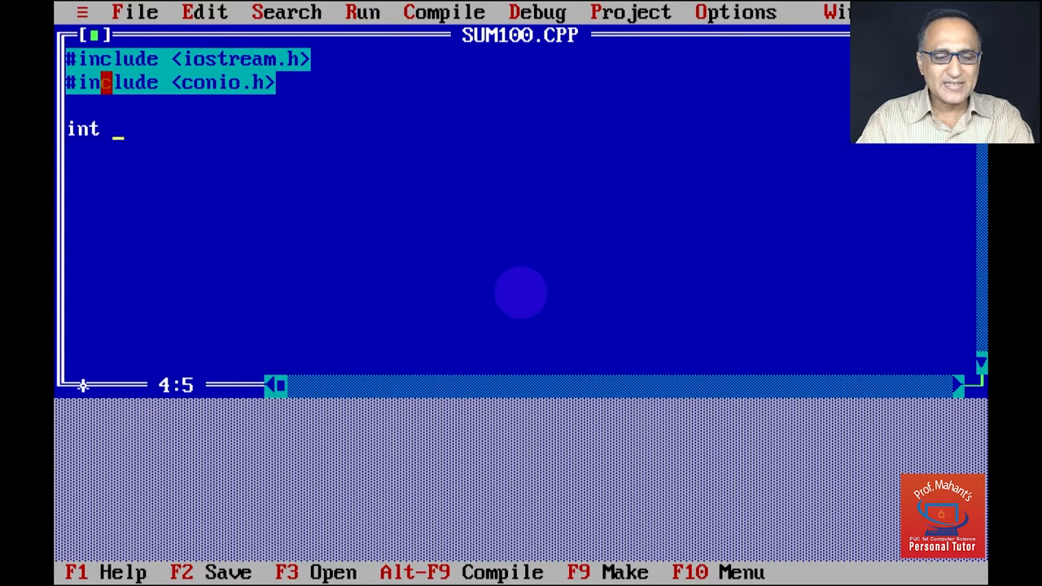
type("main")
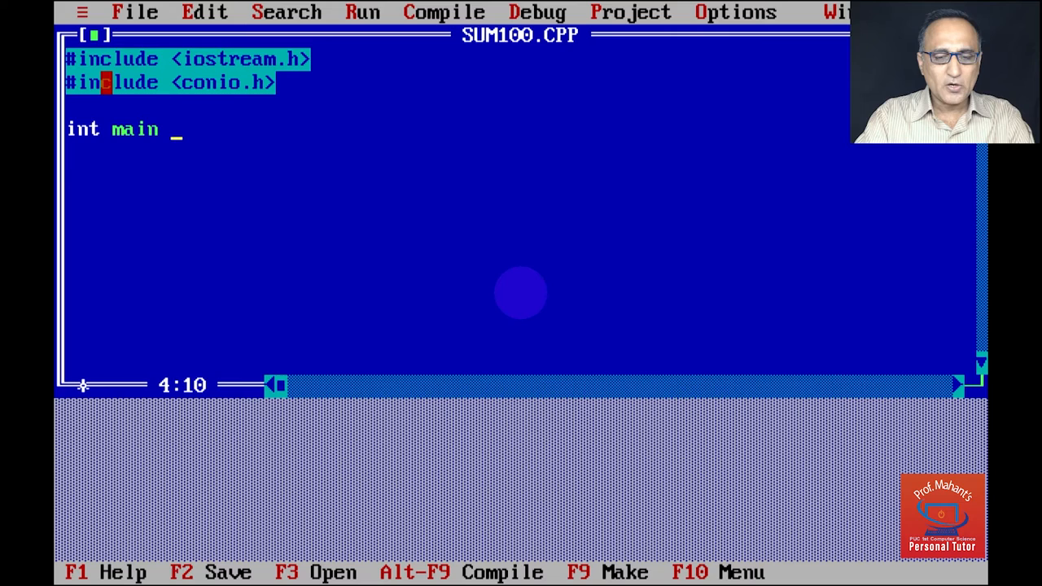
type("()")
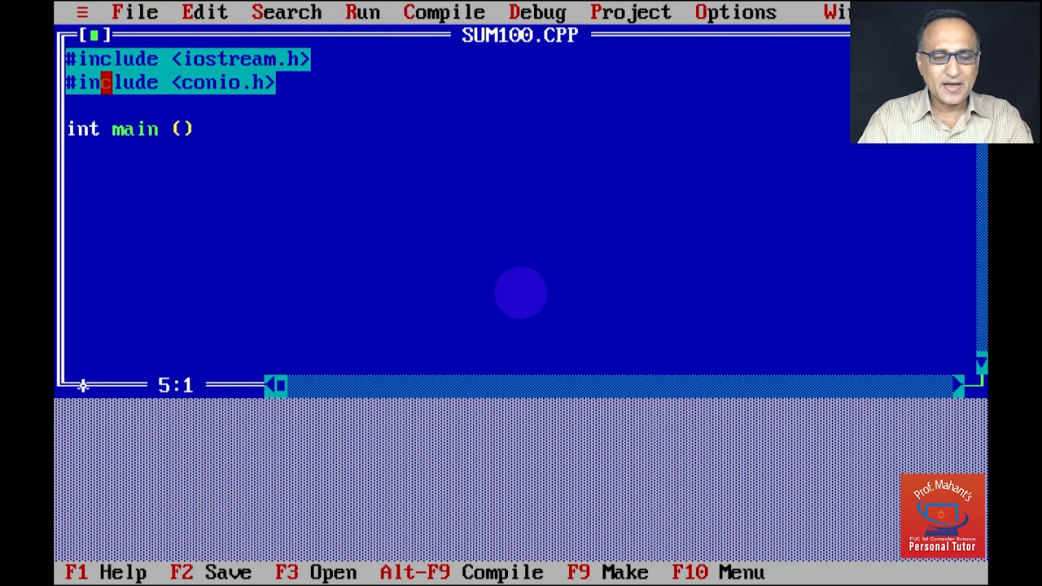
type("{")
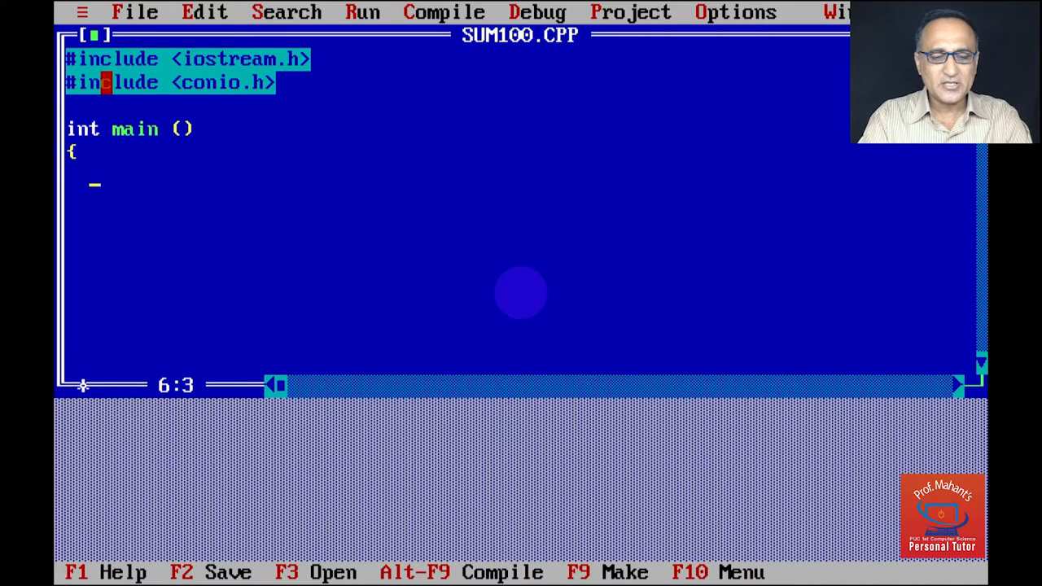
type("int a")
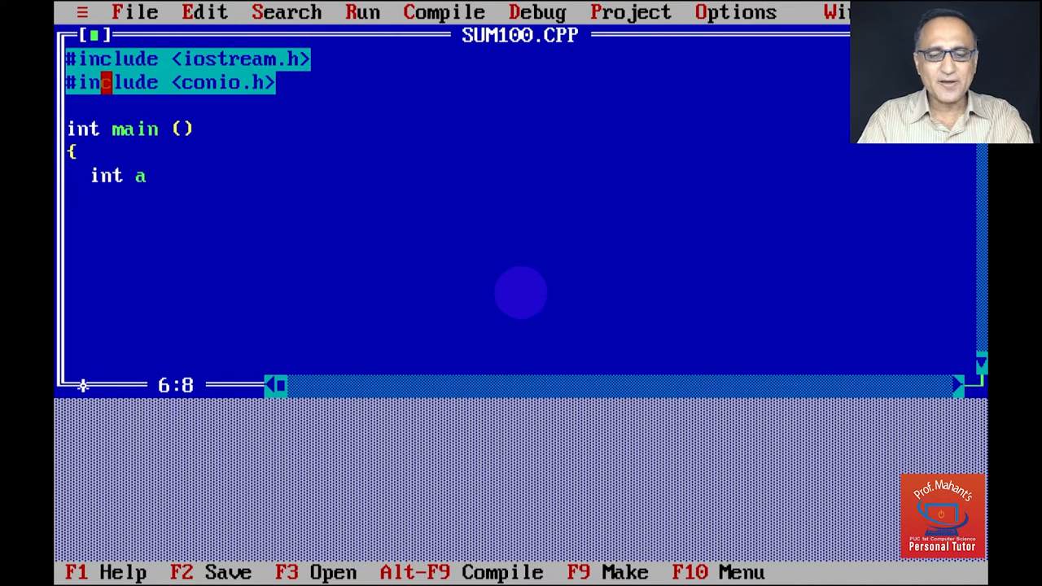
type(", b,")
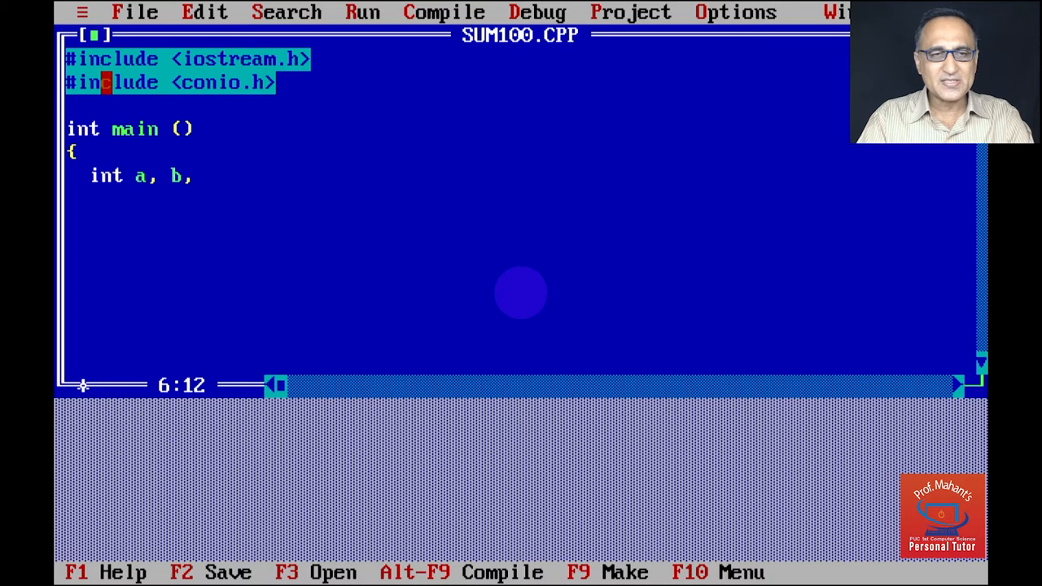
type("su")
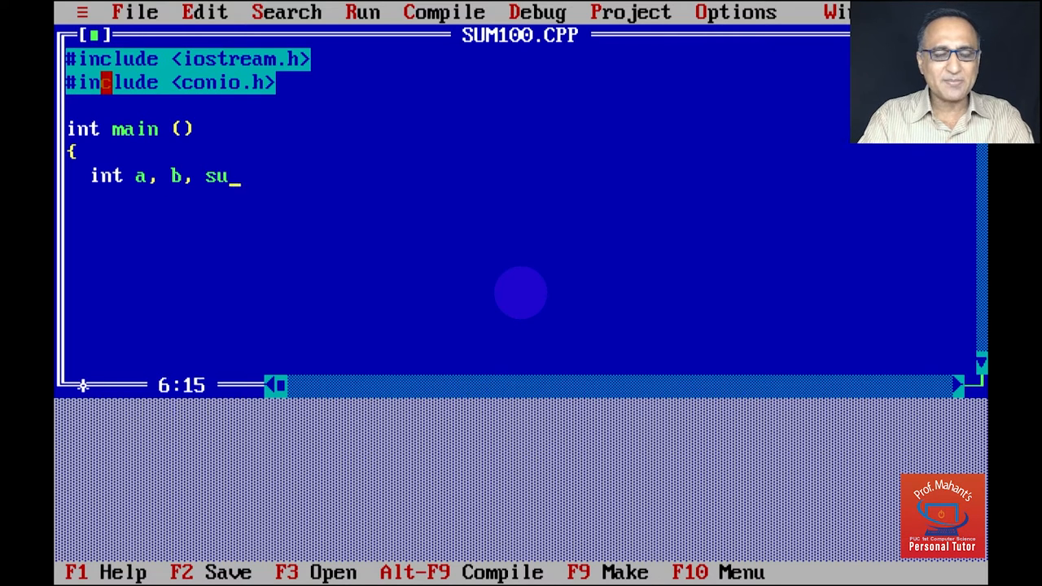
type("m ;")
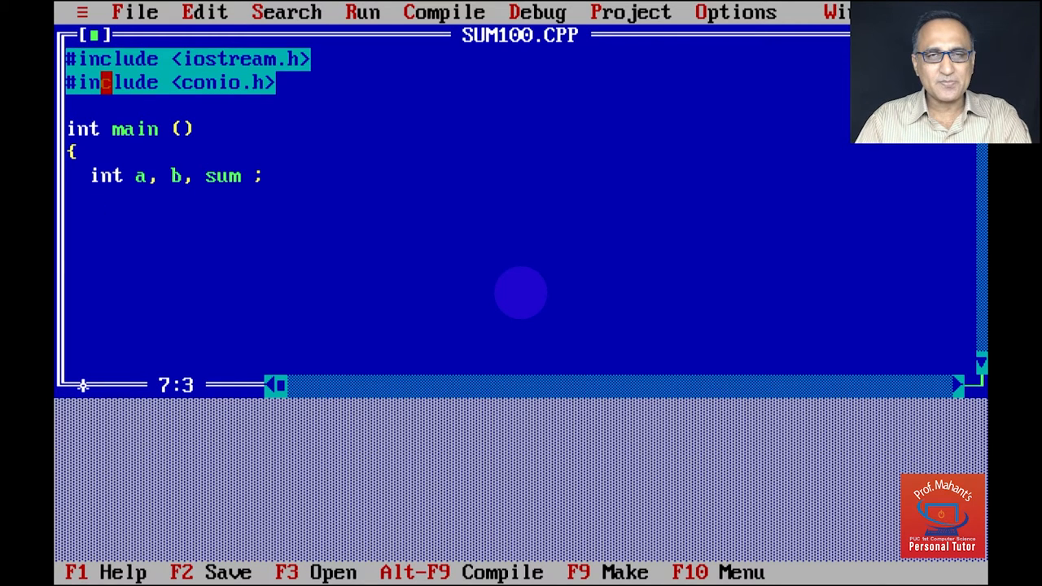
key("Return")
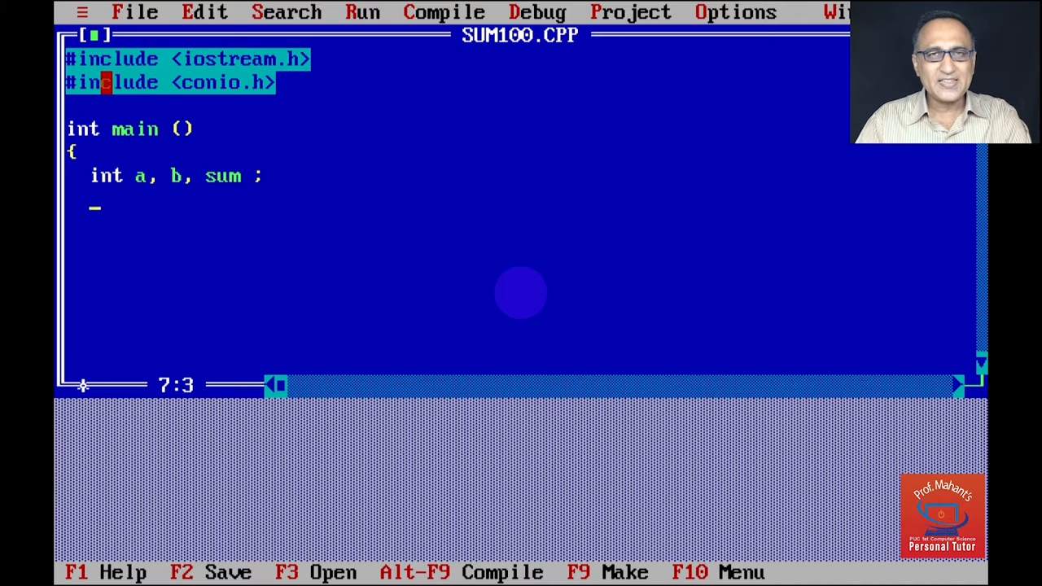
type("cl")
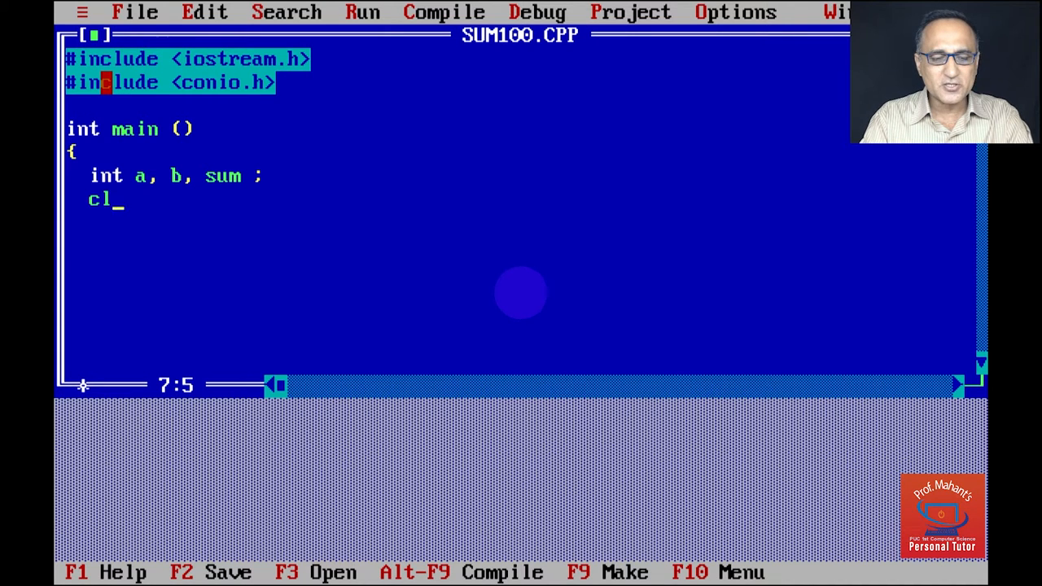
type("rscr ()")
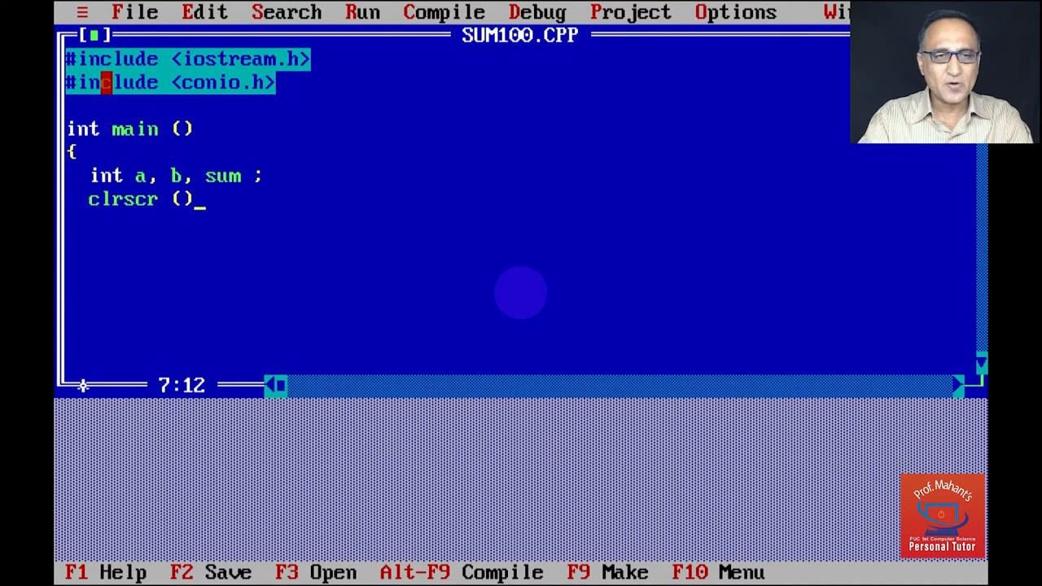
type(";")
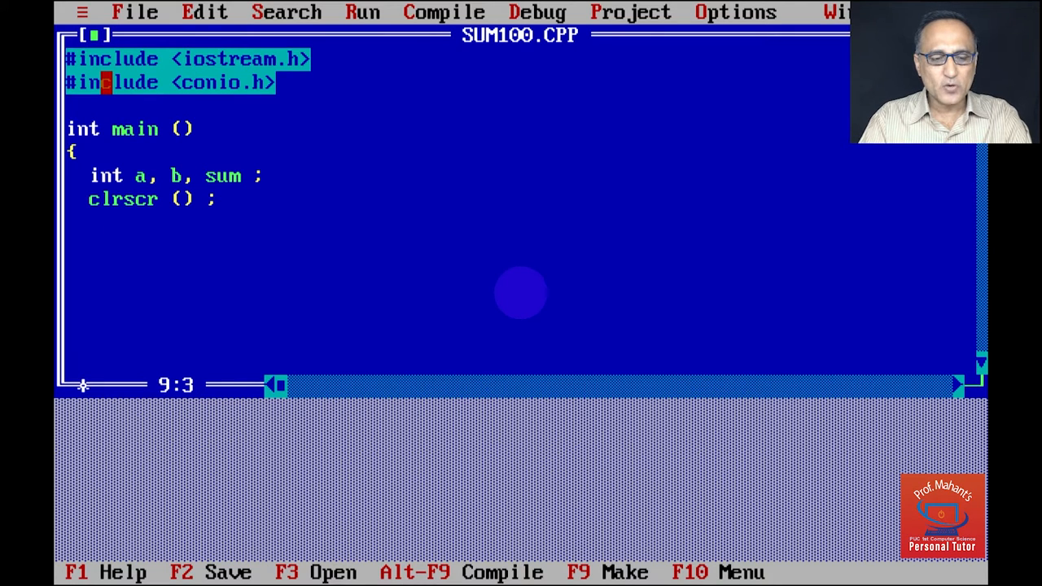
type("cout")
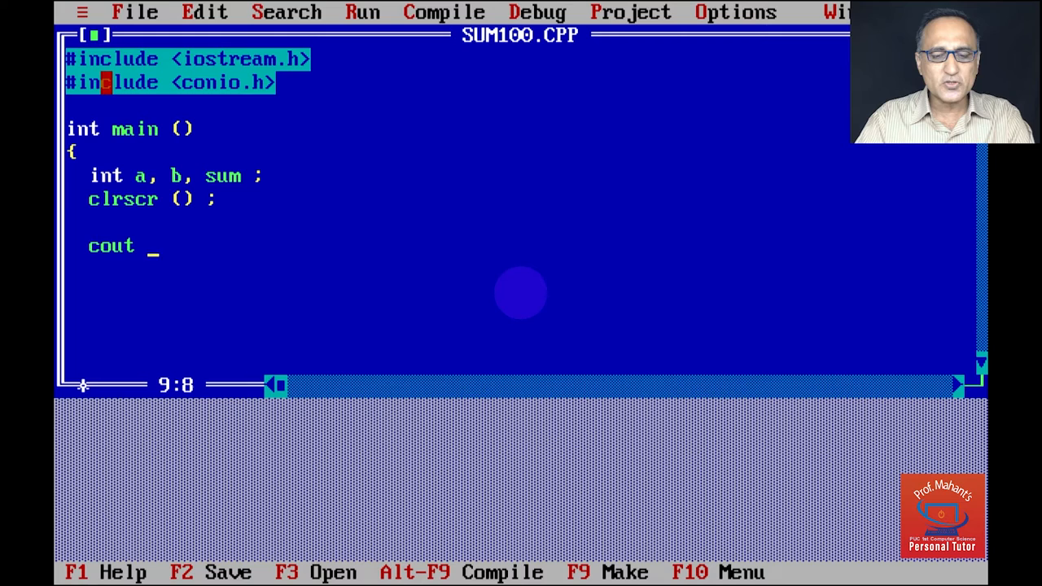
type("<< \"")
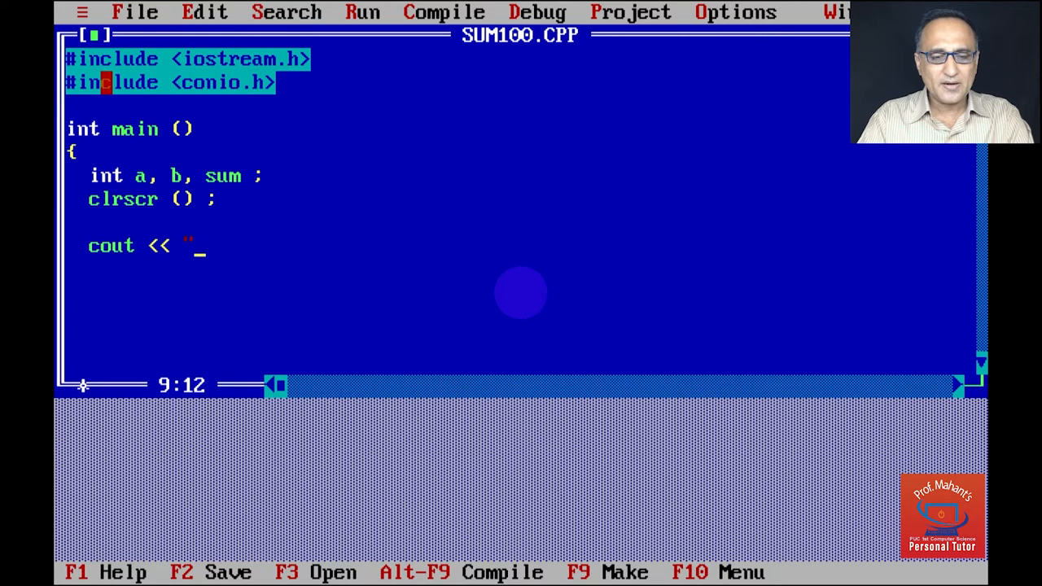
type("Enter tw")
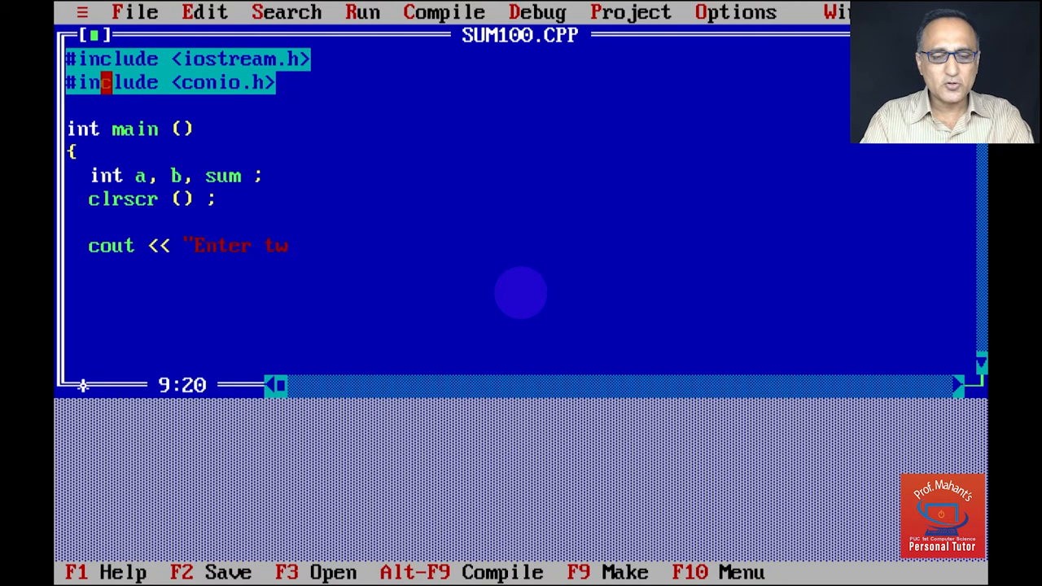
type("o Numbers")
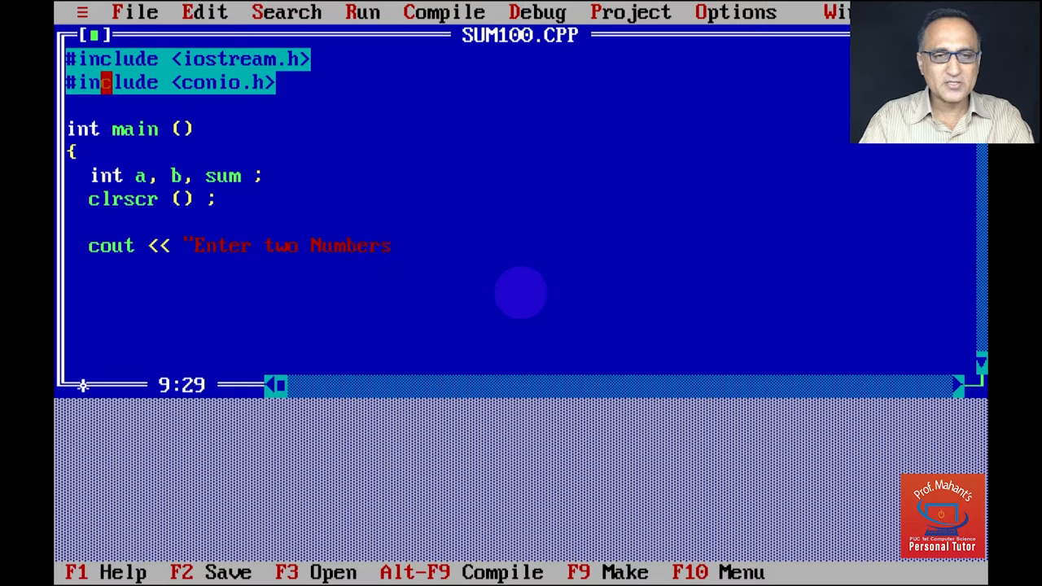
type("\"")
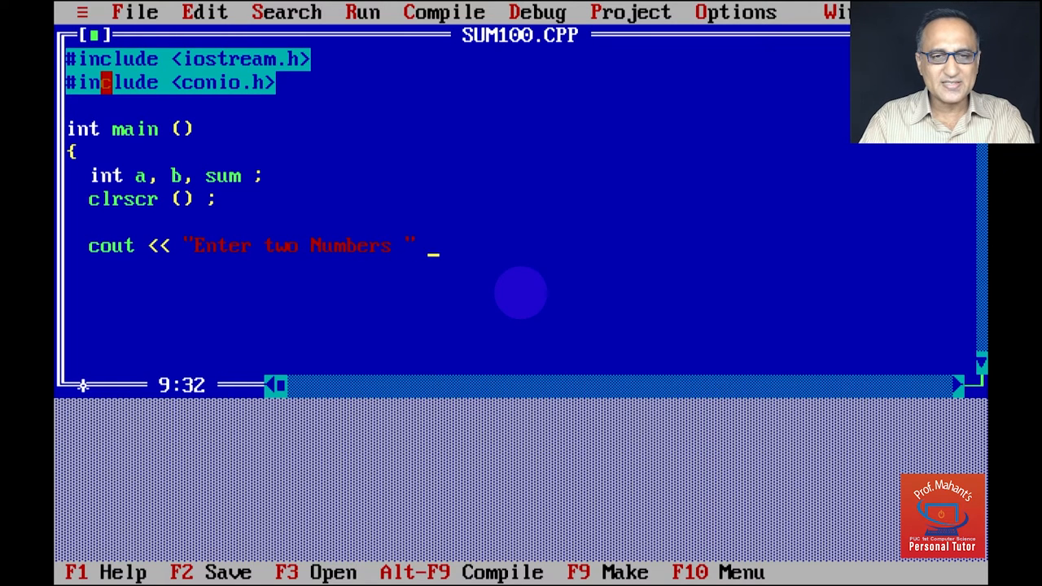
type(";")
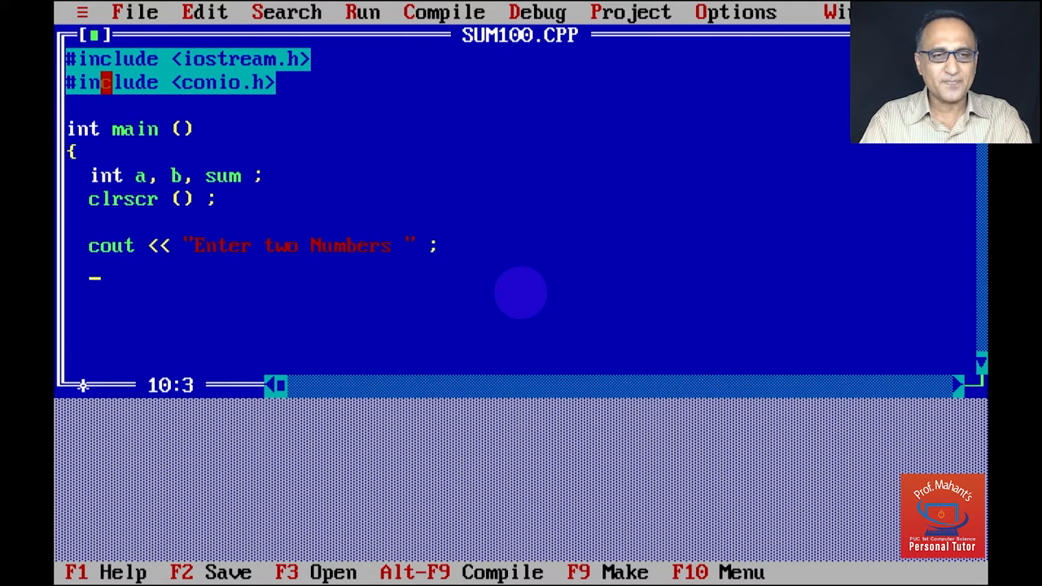
type("cin")
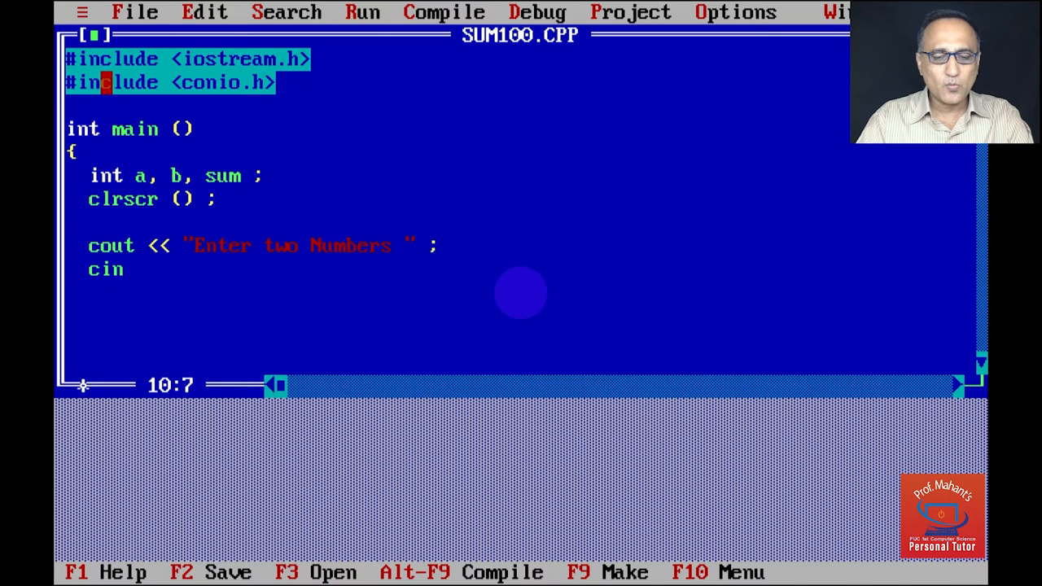
type(">>")
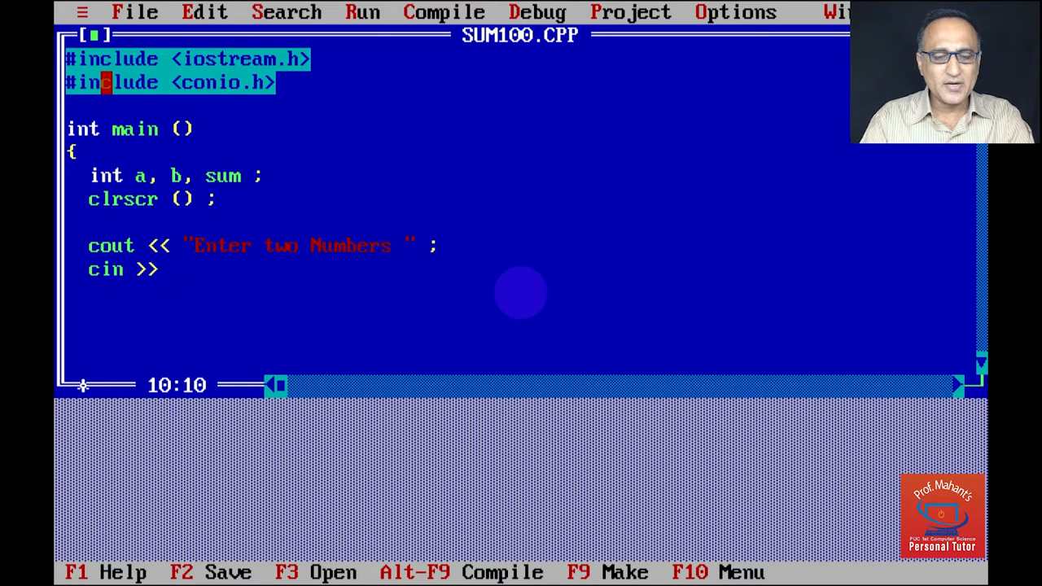
type("a >>")
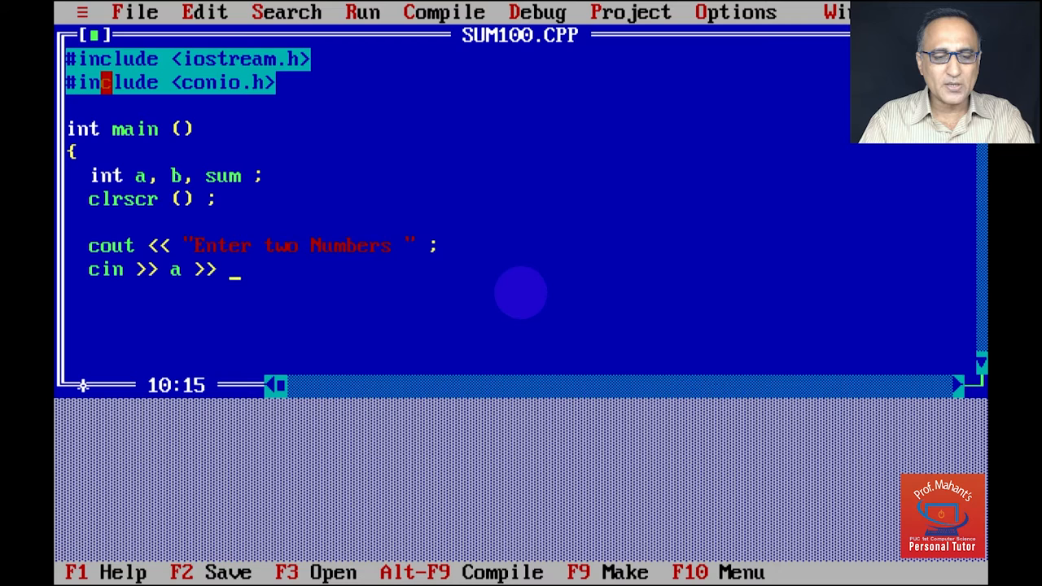
type("b ;")
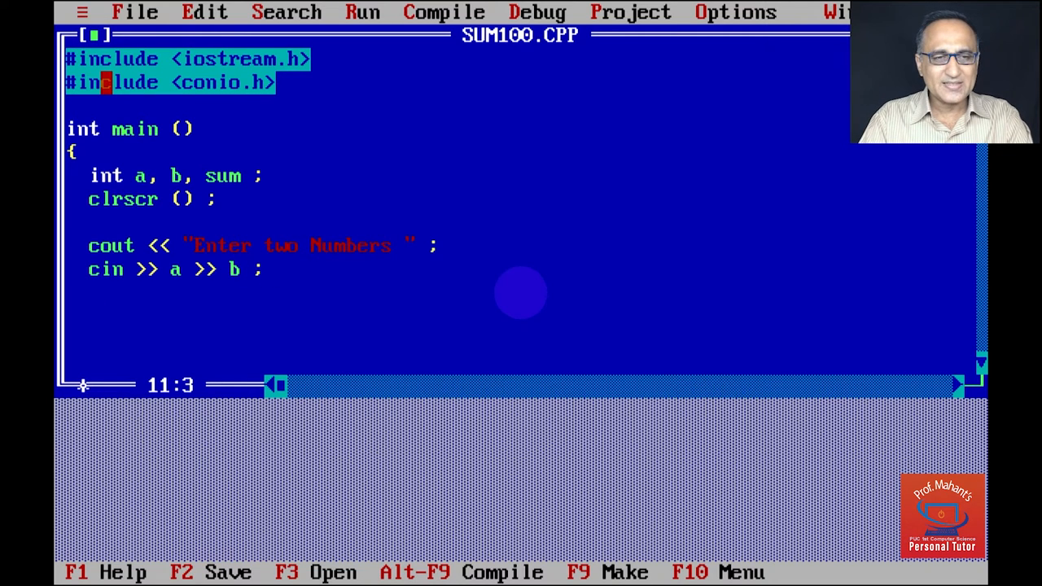
type("sum = a +")
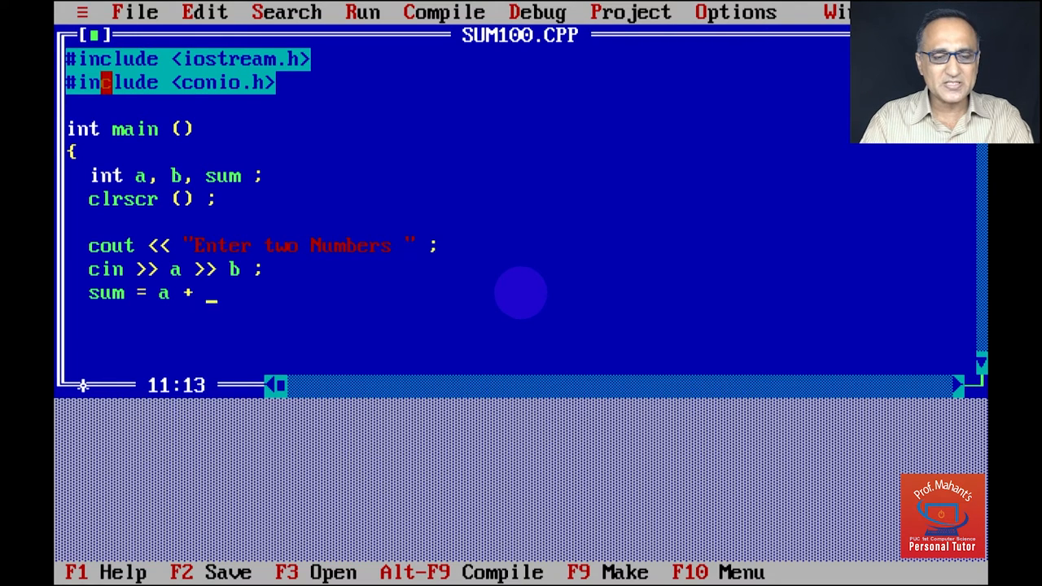
type("b ;")
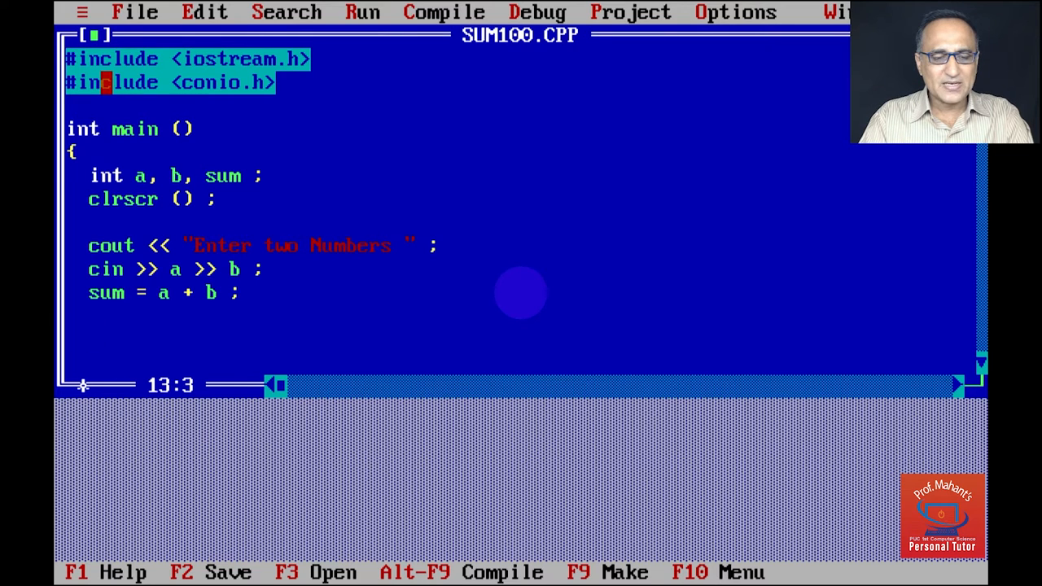
type("cout")
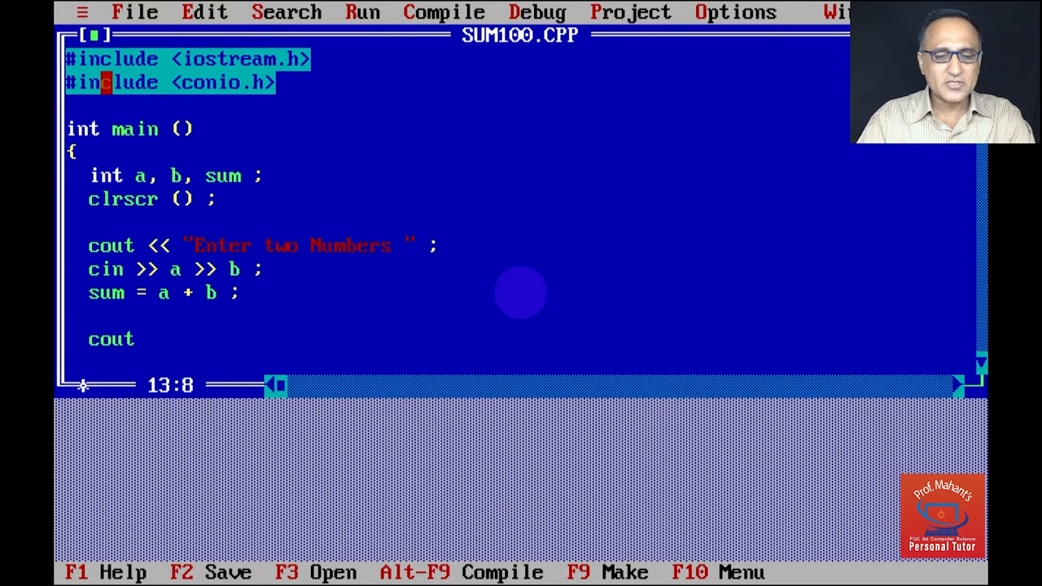
type("<<")
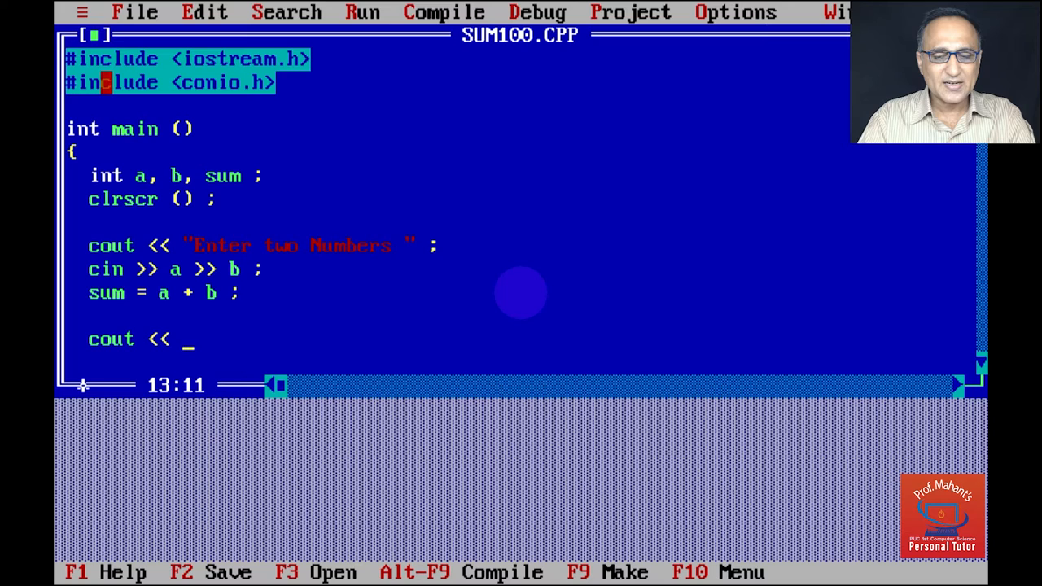
type("\"s")
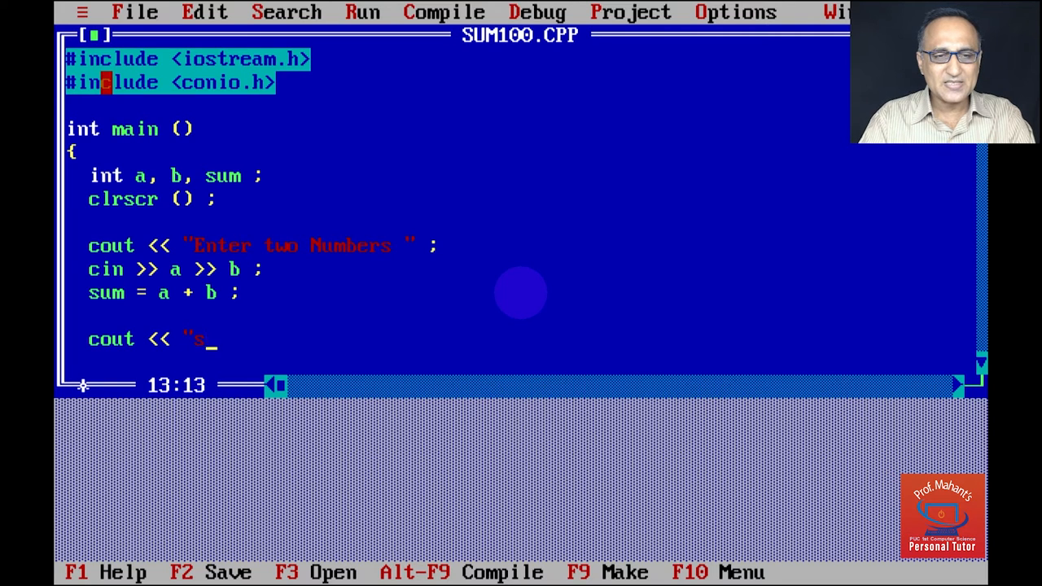
type("um is :\" <<")
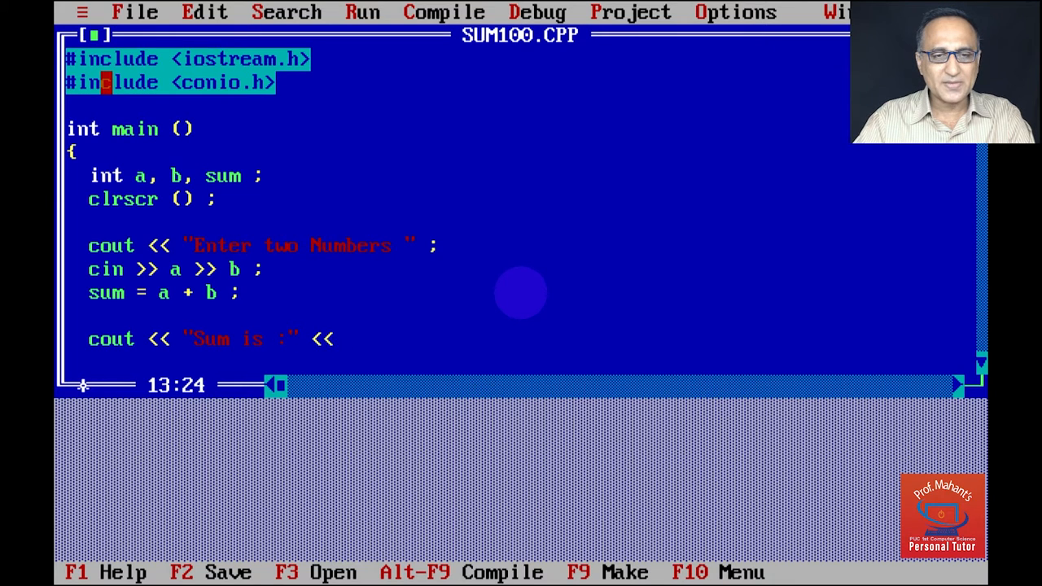
type("sum")
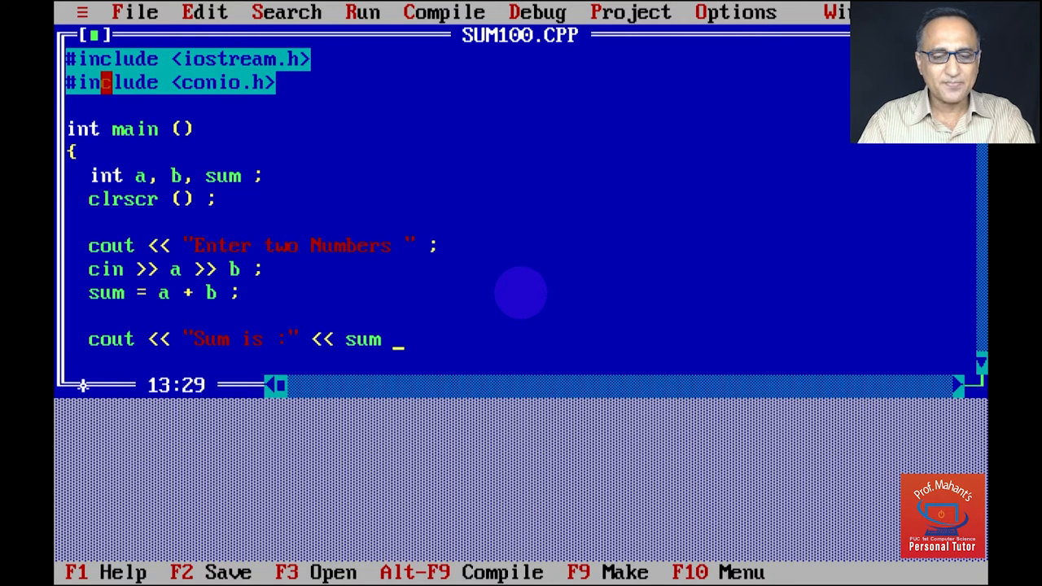
type(";")
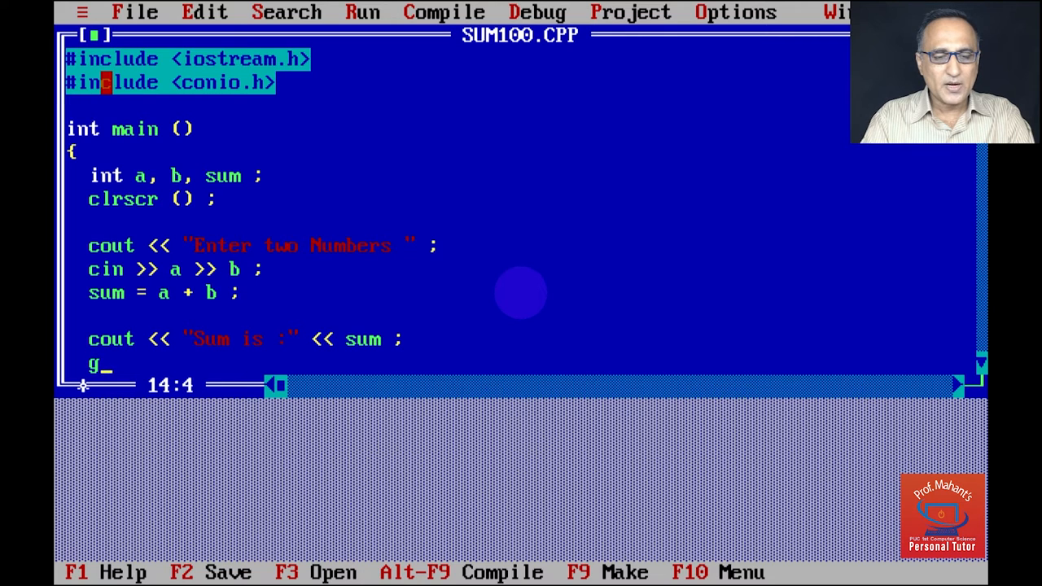
type("etch () ;")
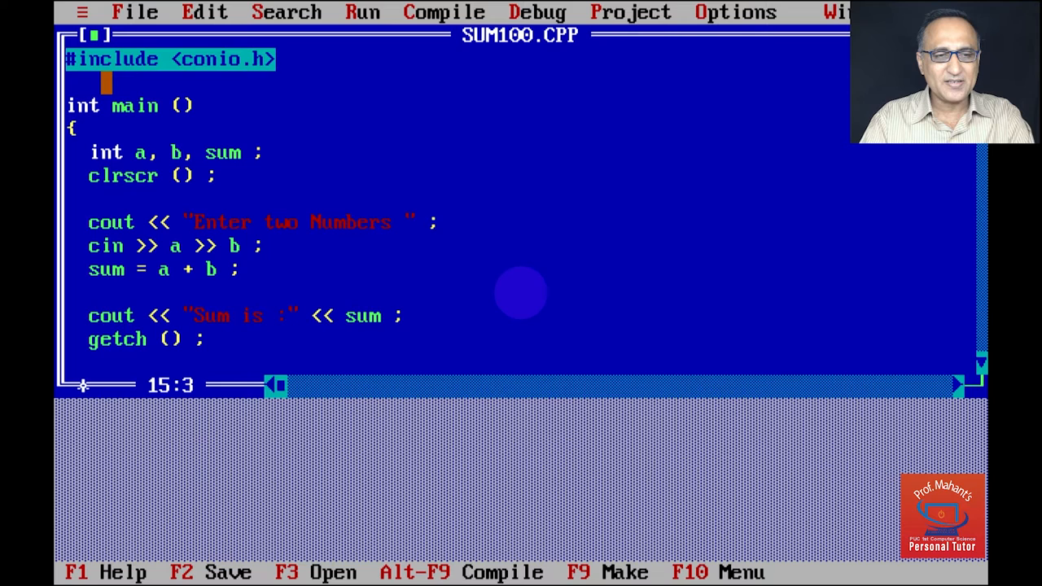
type("}")
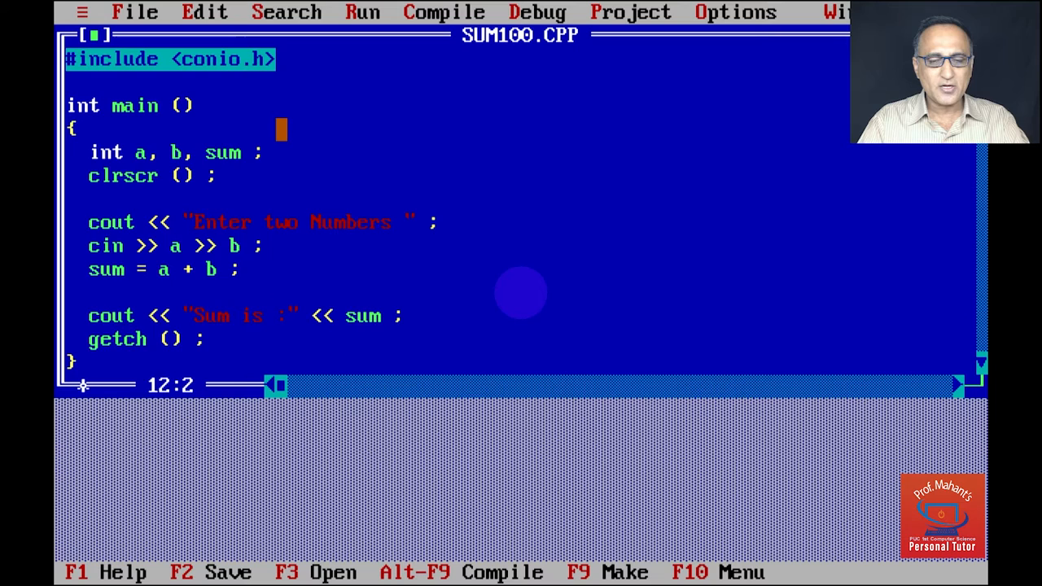
type("#include <iostream.h>")
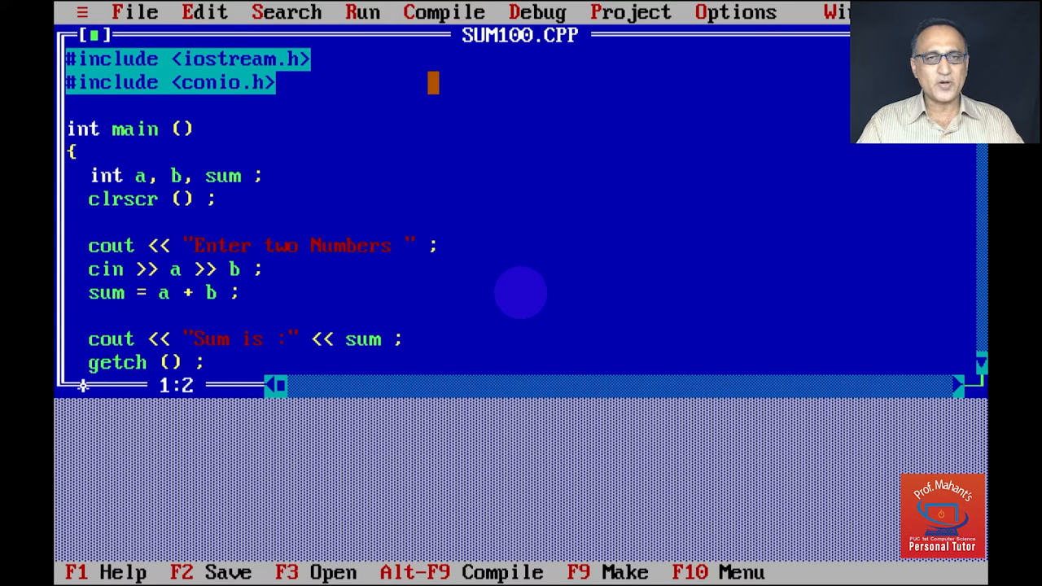
left_click(445, 12)
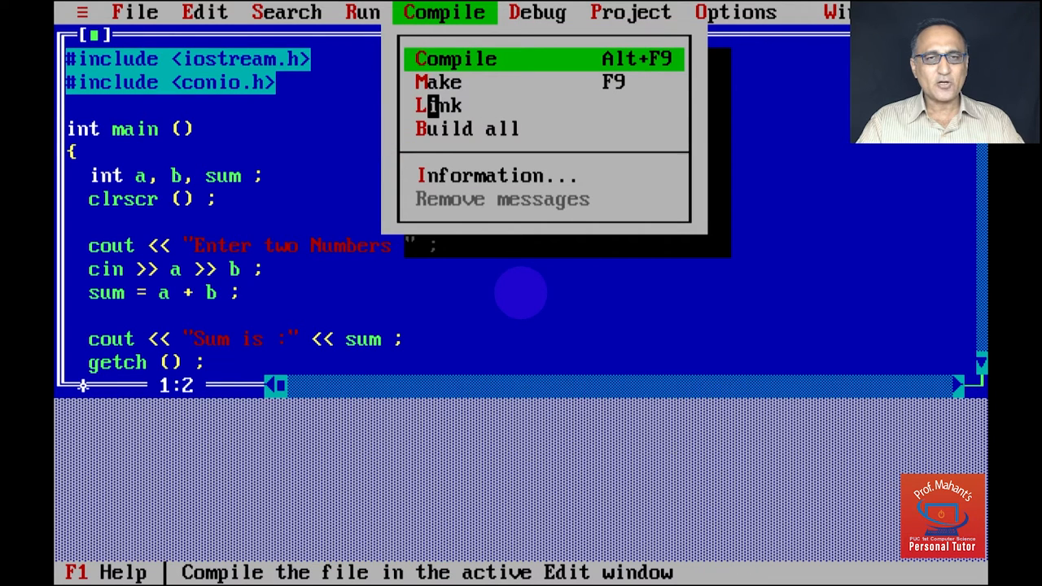
left_click(455, 58)
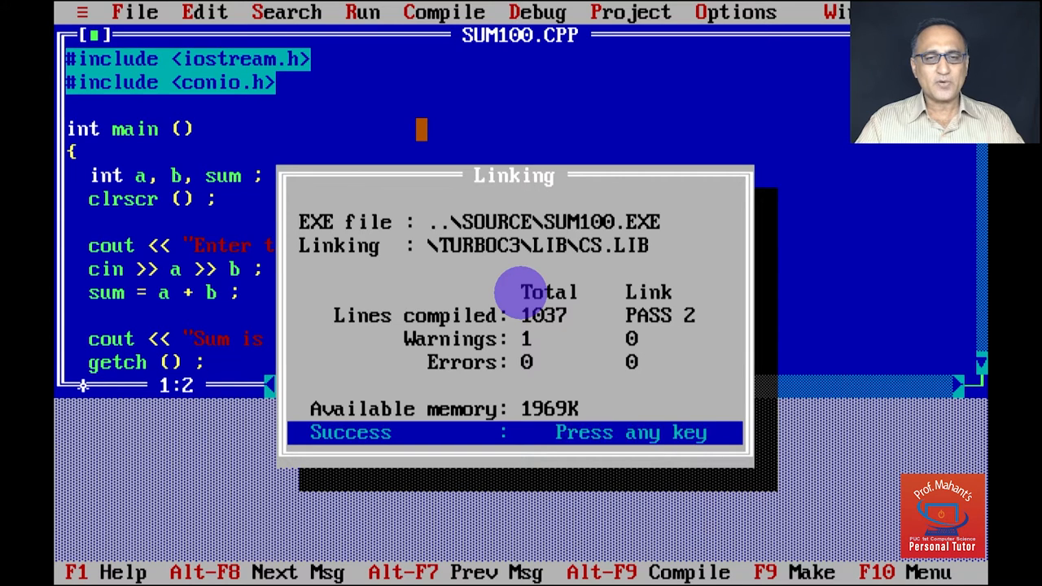
key("enter")
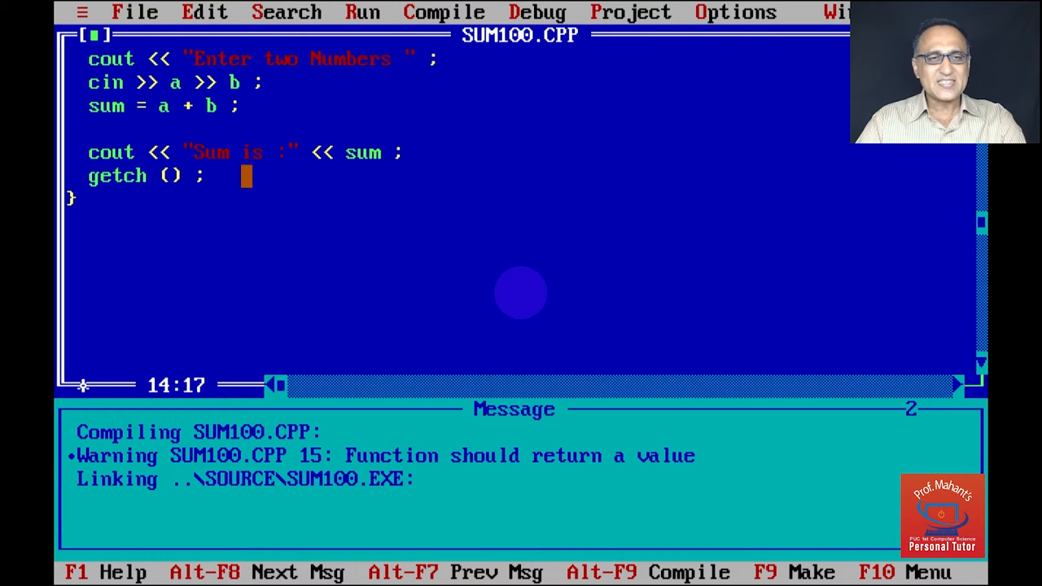
type("r")
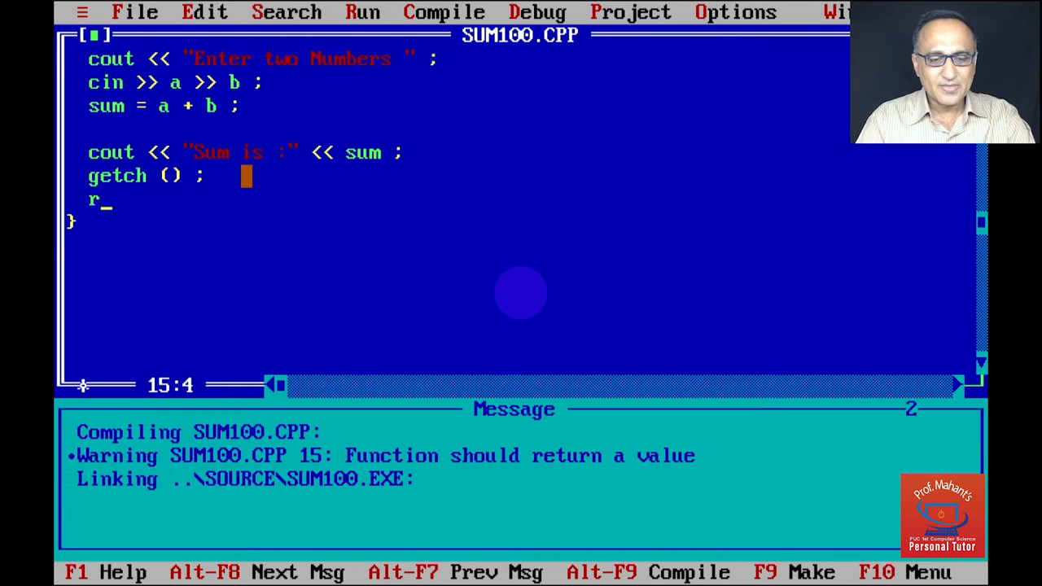
type("eturn")
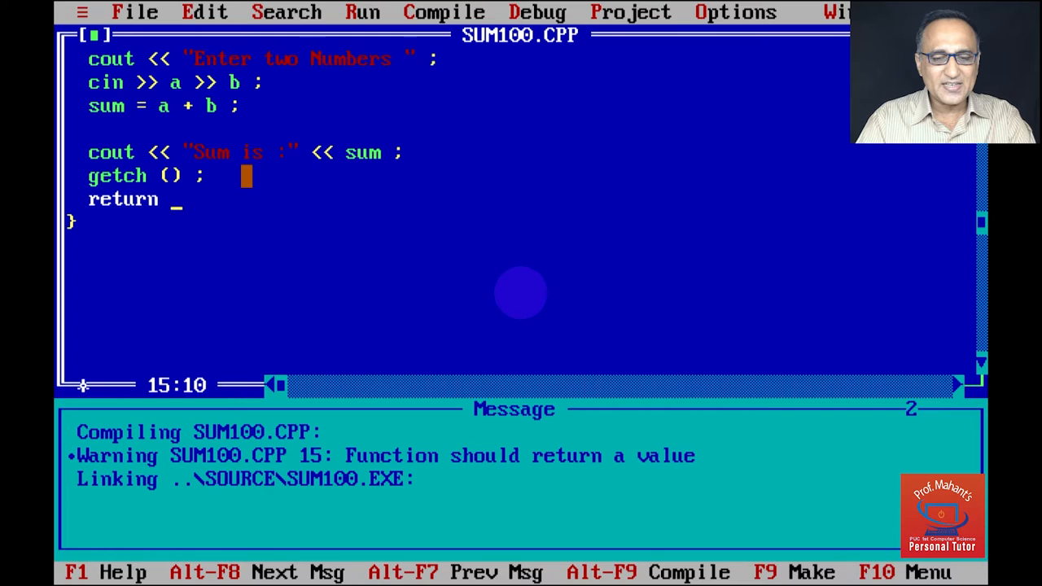
type("0 ;")
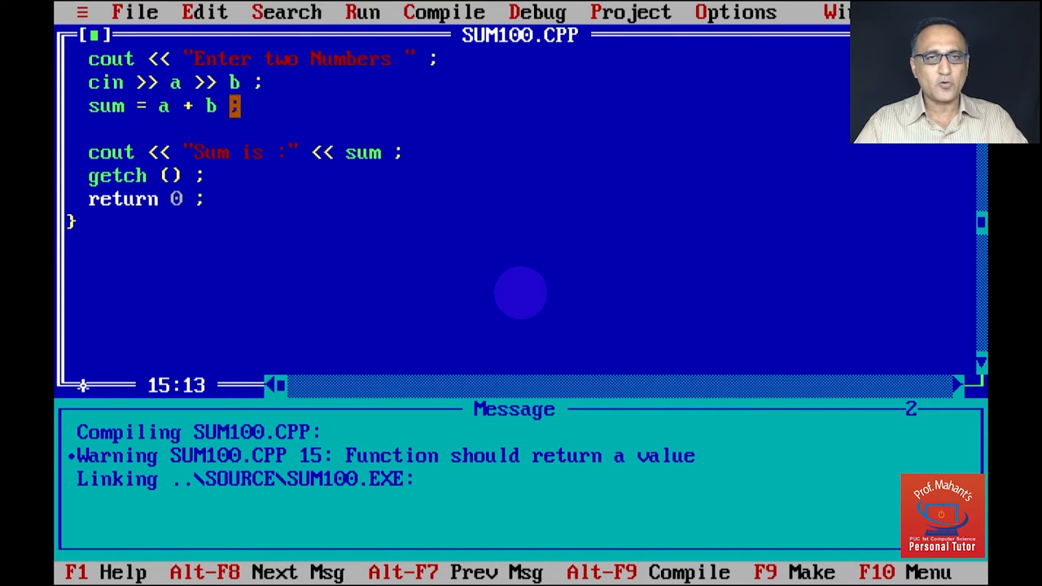
left_click(443, 12)
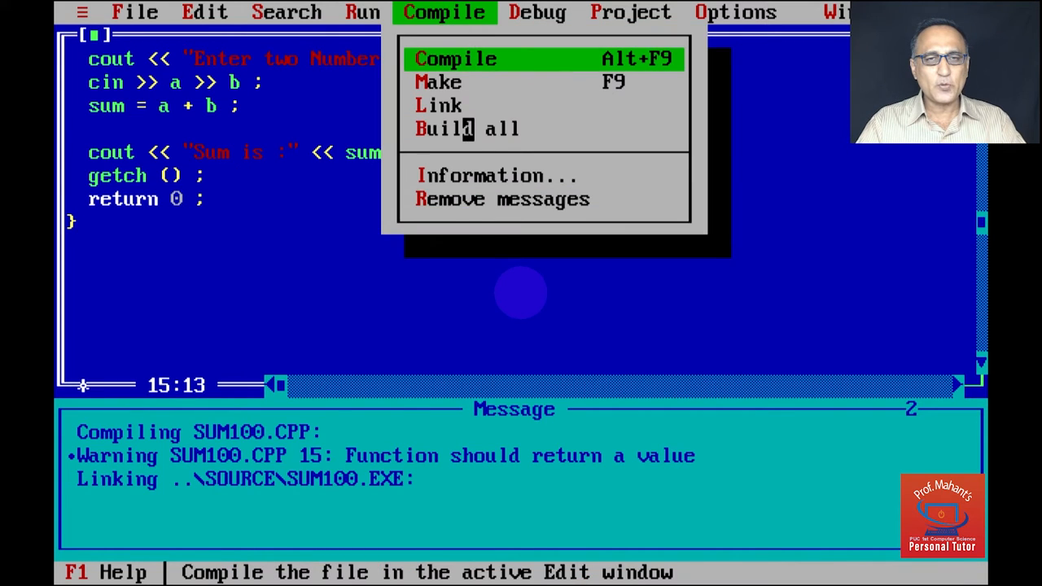
left_click(456, 57)
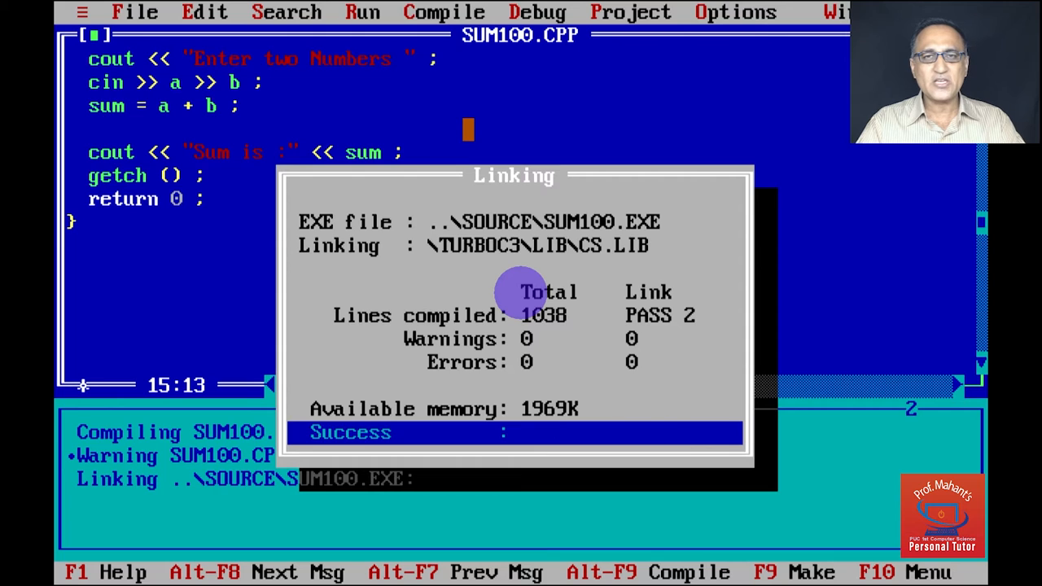
key("enter")
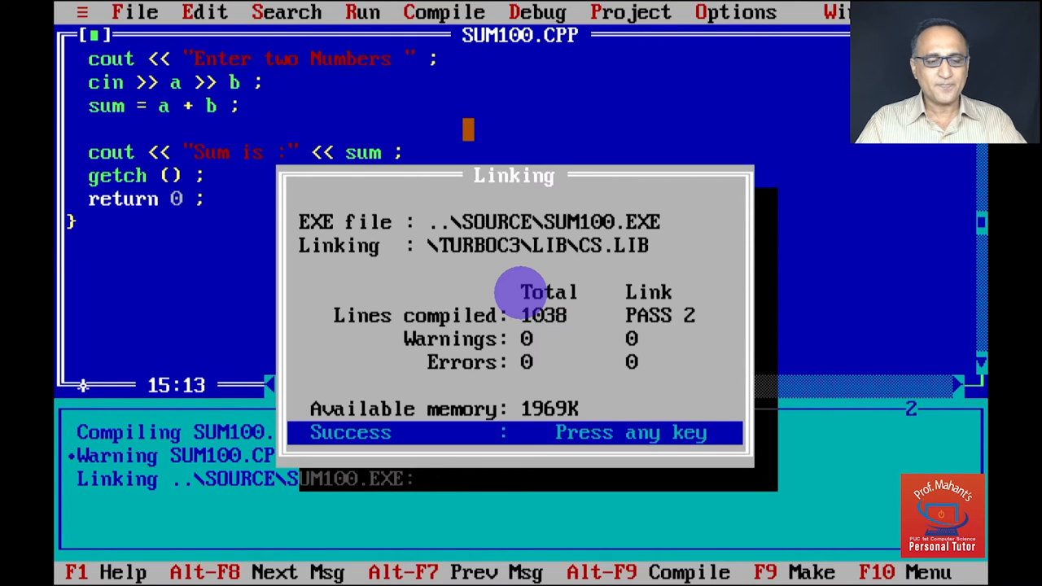
key("enter")
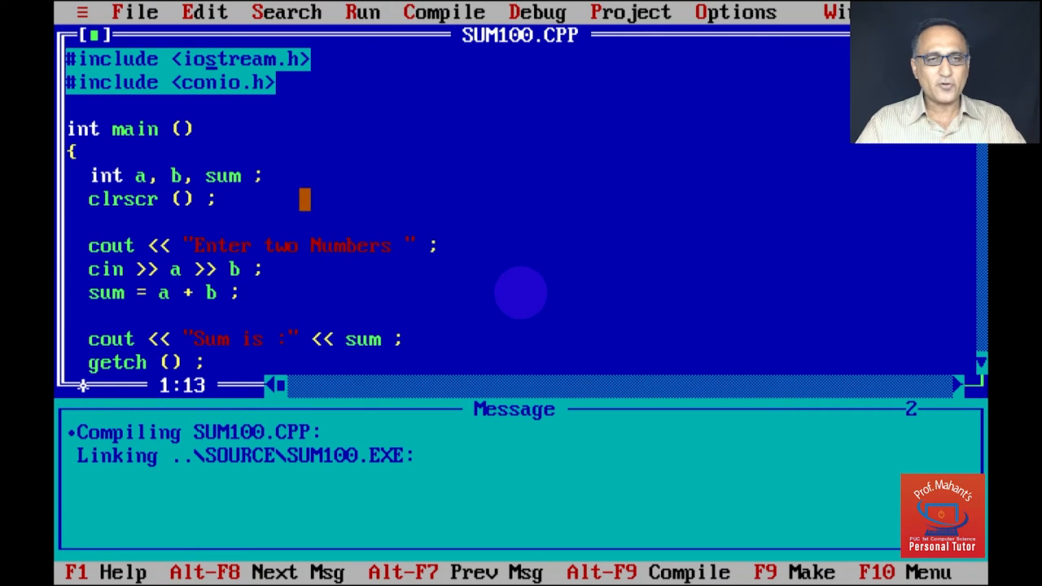
left_click(265, 176)
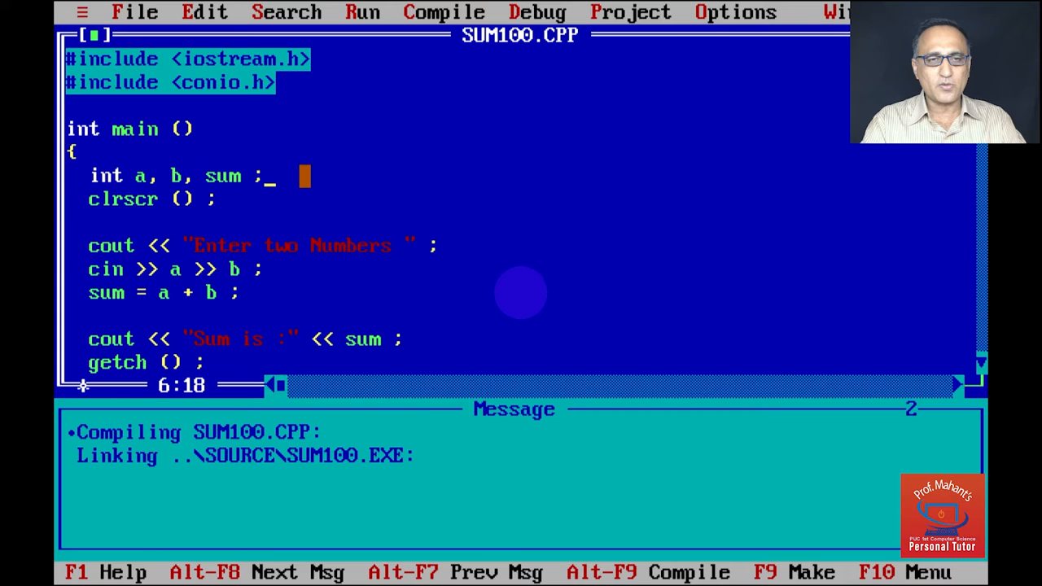
left_click(444, 12)
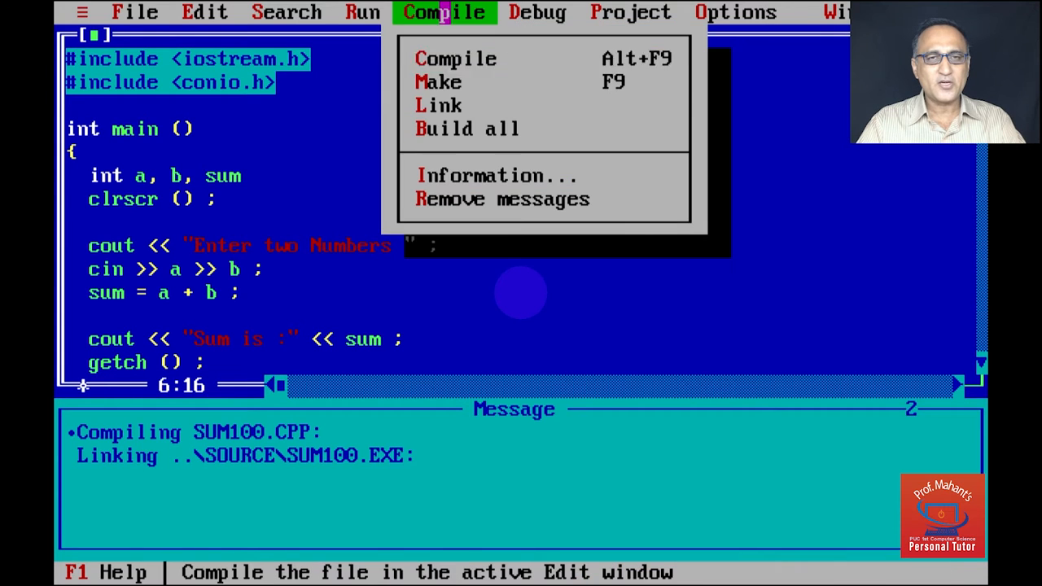
left_click(455, 57)
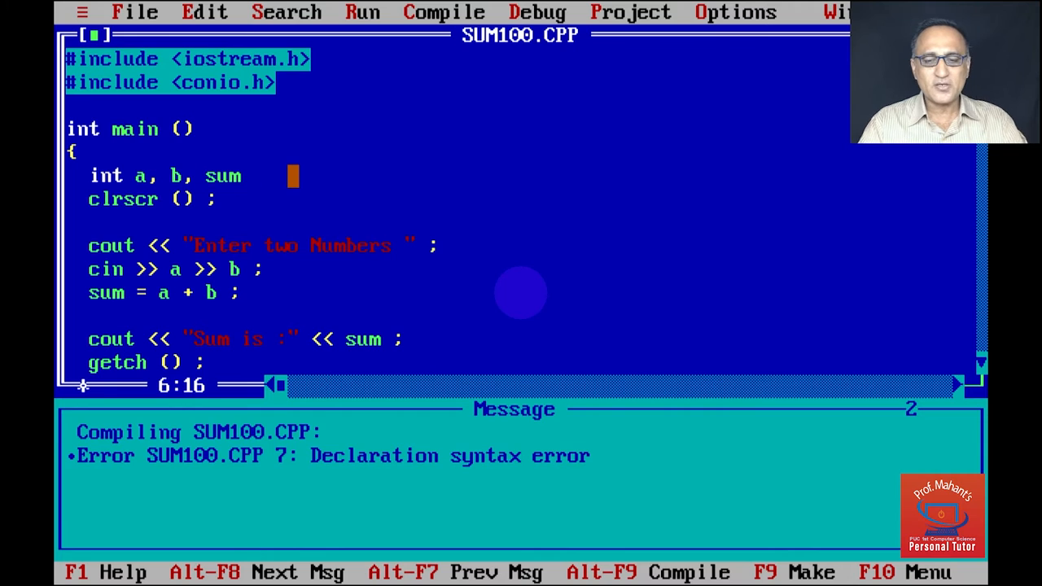
type(";")
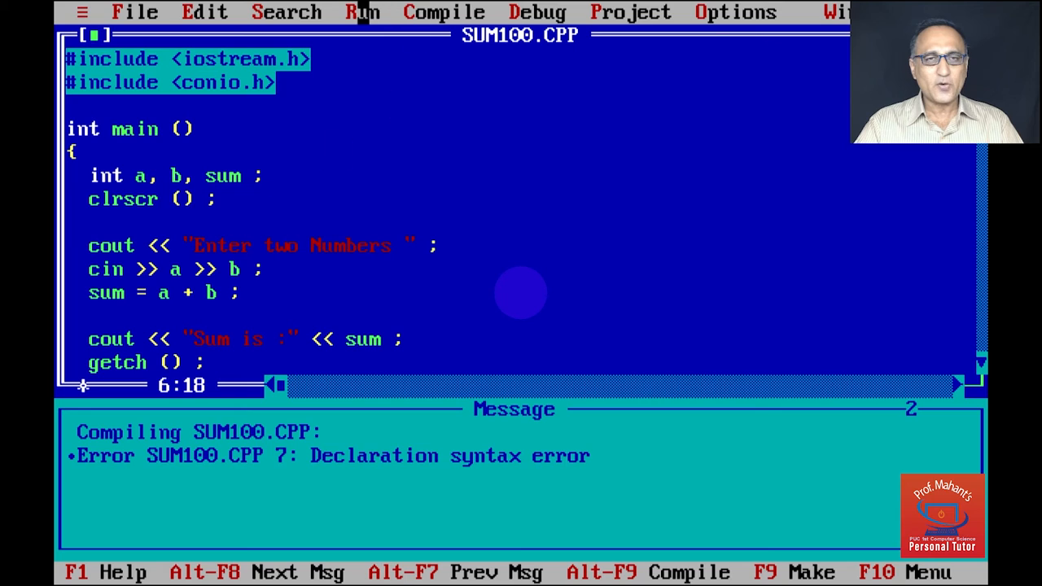
left_click(363, 12)
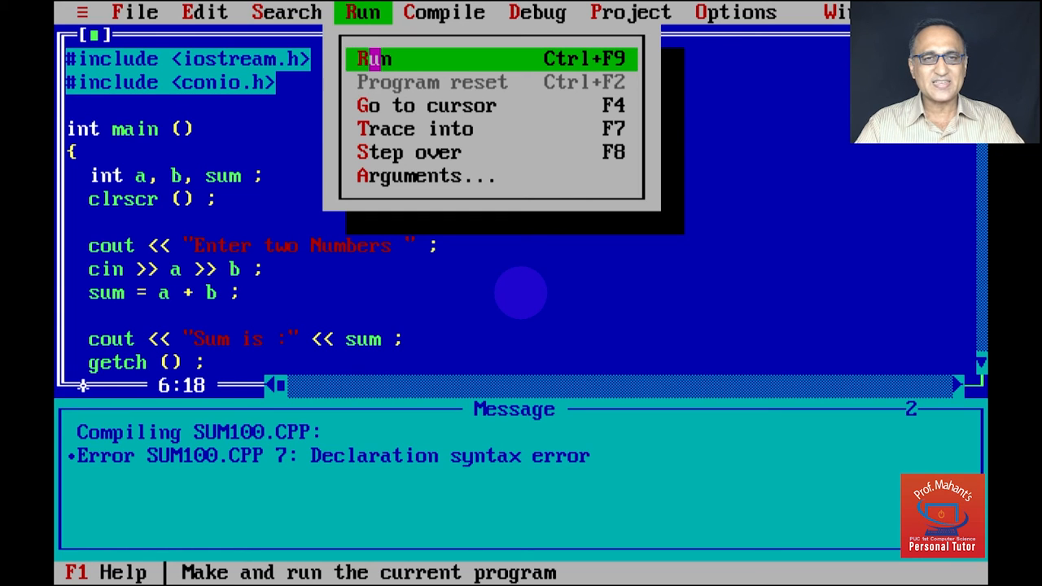
left_click(372, 58)
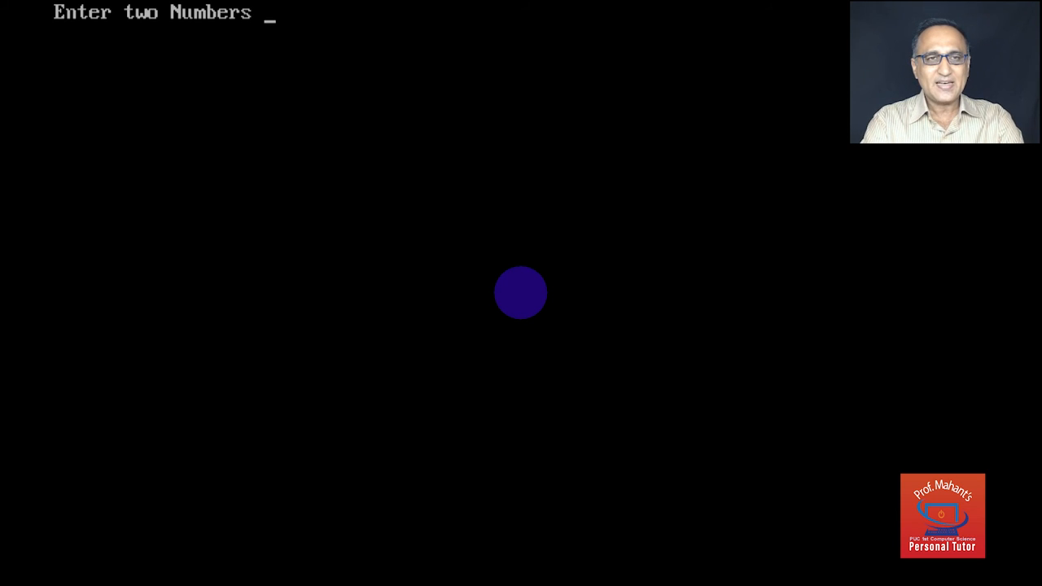
type("40 5")
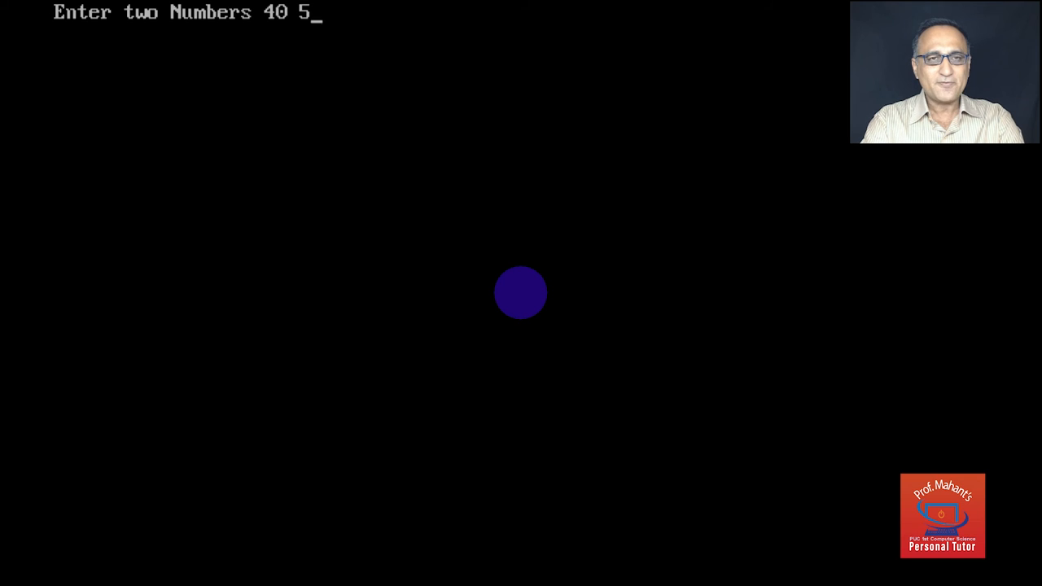
type("0")
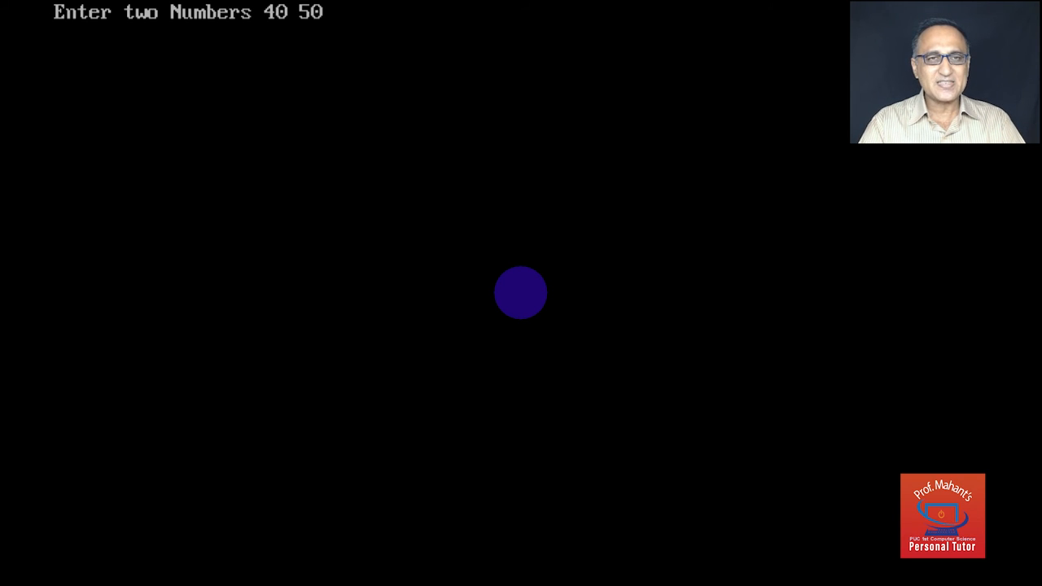
key("enter")
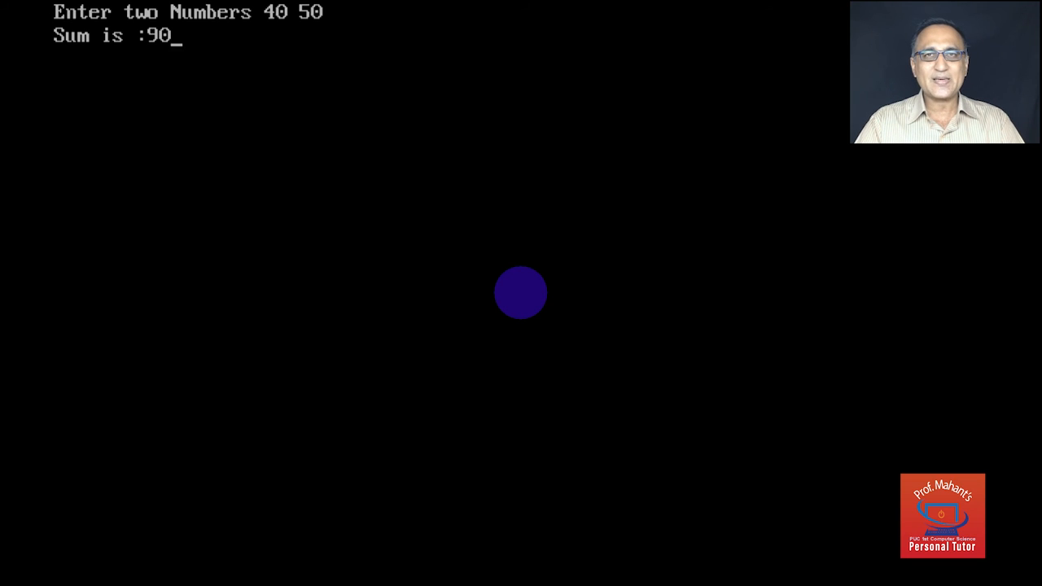